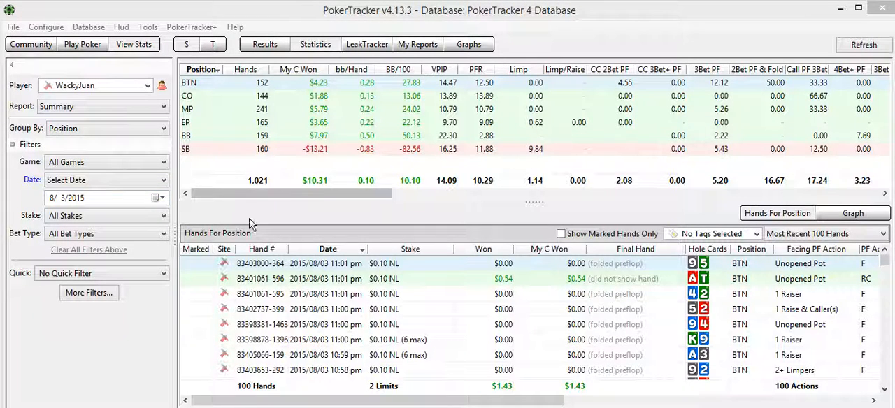
{"action": "mouse_move", "coordinate": [285, 212]}
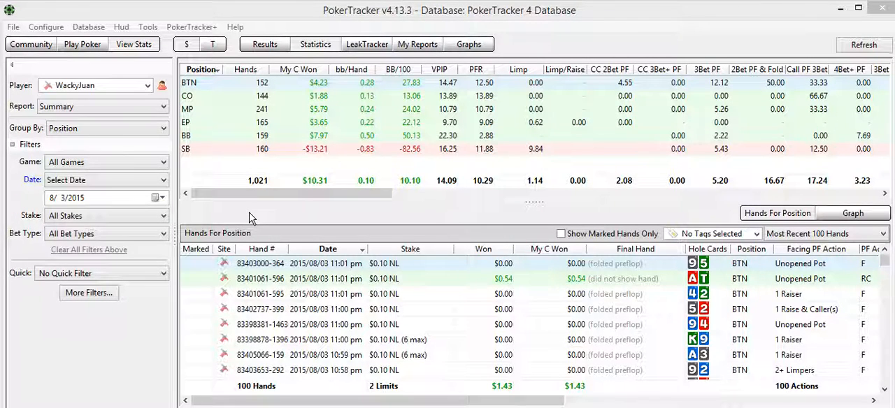
{"action": "mouse_move", "coordinate": [264, 215]}
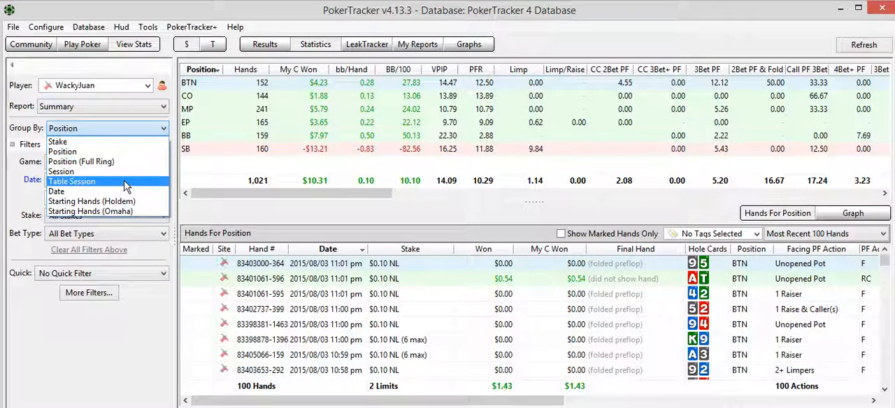
{"action": "mouse_move", "coordinate": [56, 190]}
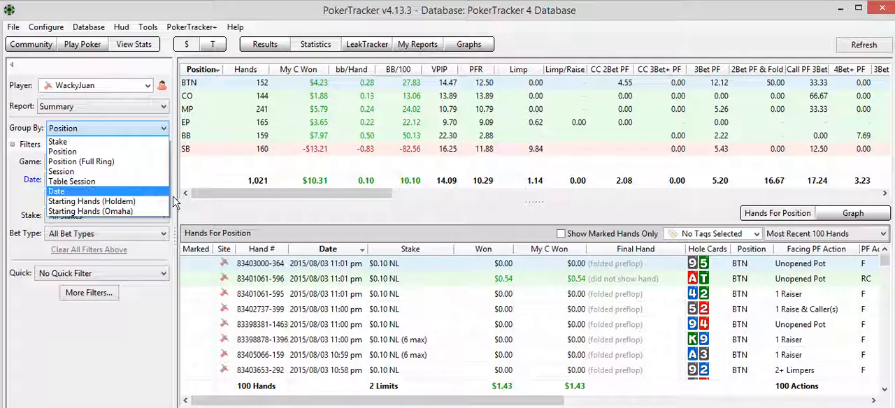
Select the EP row and list the most recent 500 hands, showing all 165 early-position hands.
{"action": "left_click", "coordinate": [56, 190]}
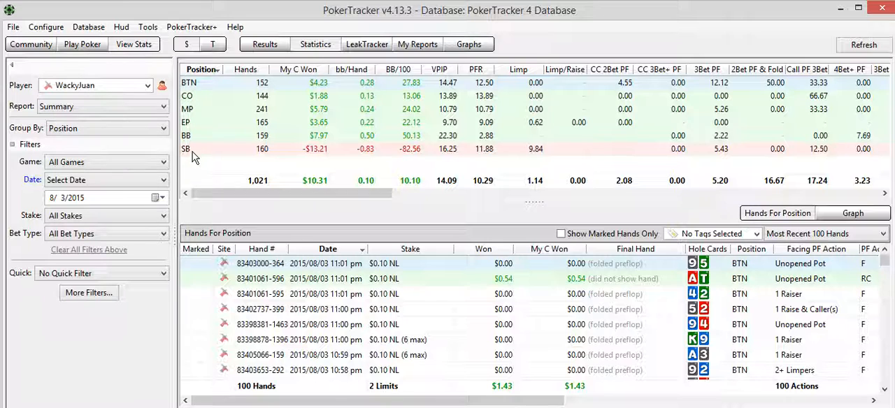
{"action": "mouse_move", "coordinate": [448, 133]}
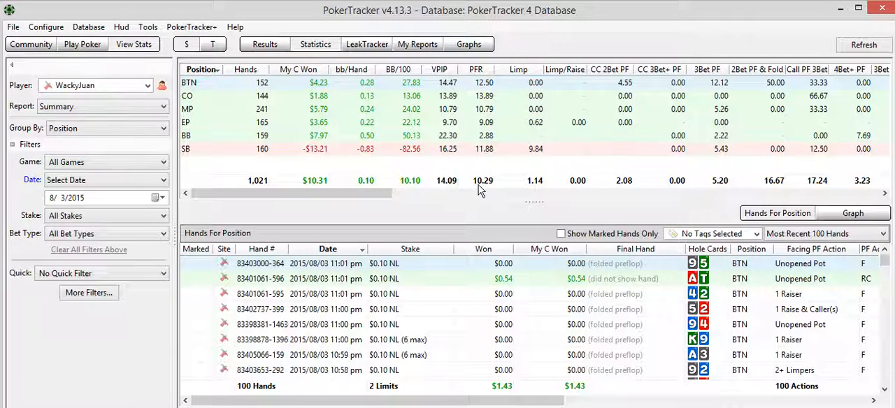
{"action": "mouse_move", "coordinate": [487, 190]}
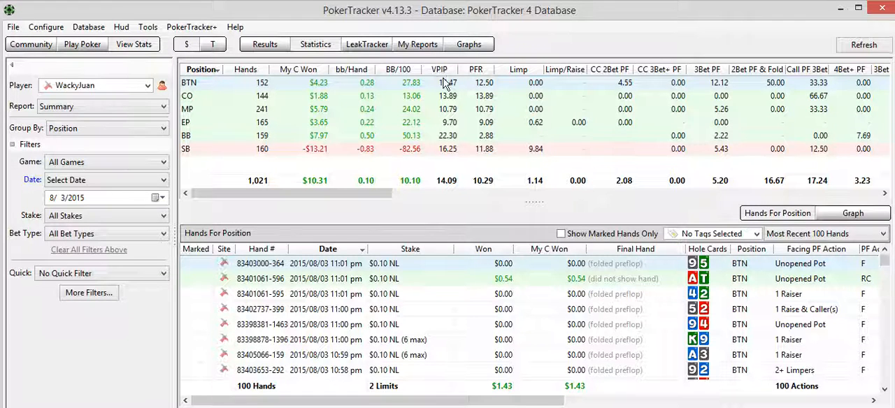
{"action": "mouse_move", "coordinate": [453, 185]}
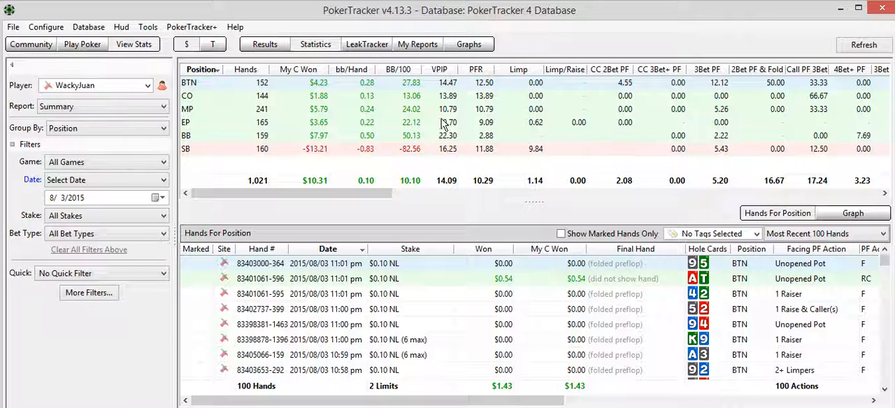
{"action": "mouse_move", "coordinate": [454, 95]}
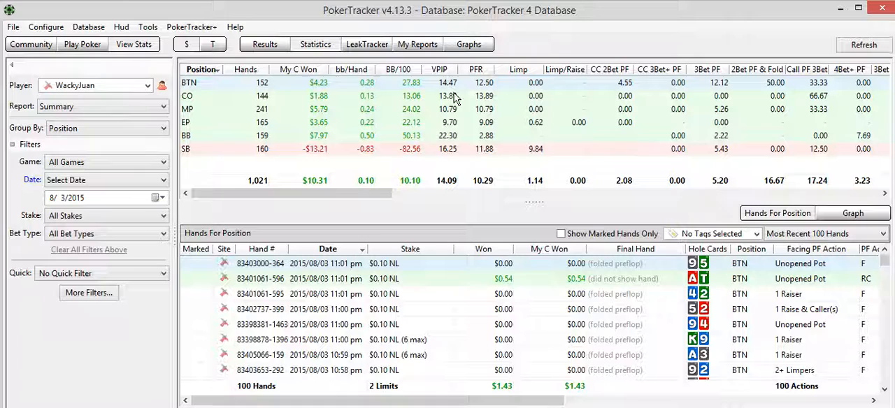
{"action": "mouse_move", "coordinate": [449, 120]}
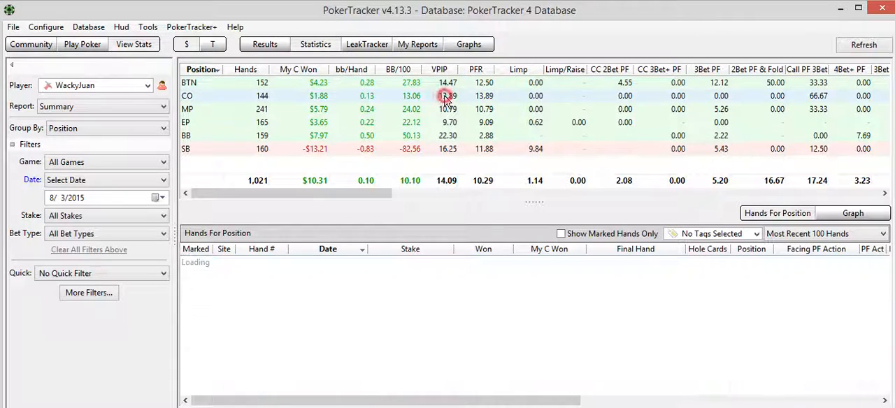
{"action": "left_click", "coordinate": [448, 95]}
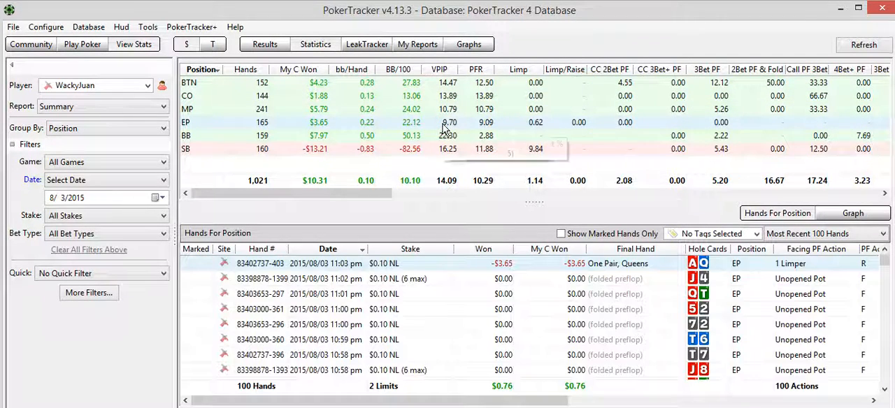
{"action": "mouse_move", "coordinate": [448, 124]}
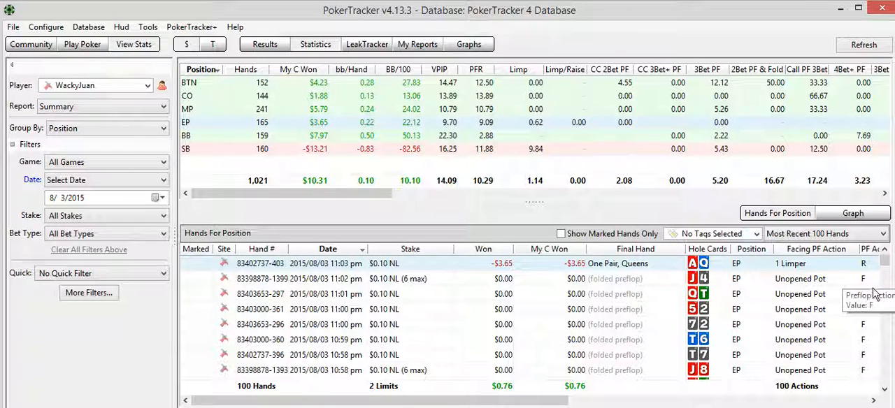
{"action": "mouse_move", "coordinate": [706, 357]}
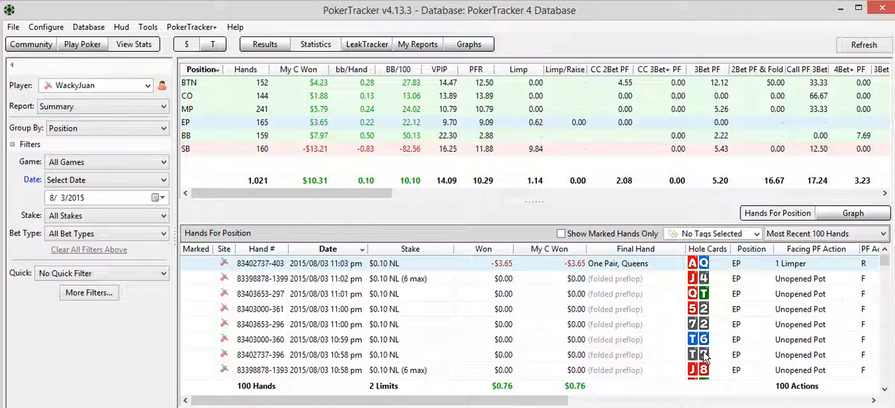
{"action": "mouse_move", "coordinate": [554, 296]}
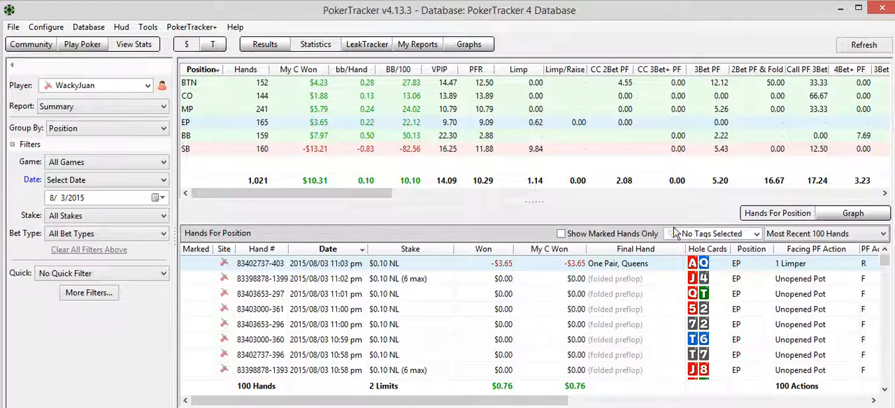
{"action": "left_click", "coordinate": [825, 233]}
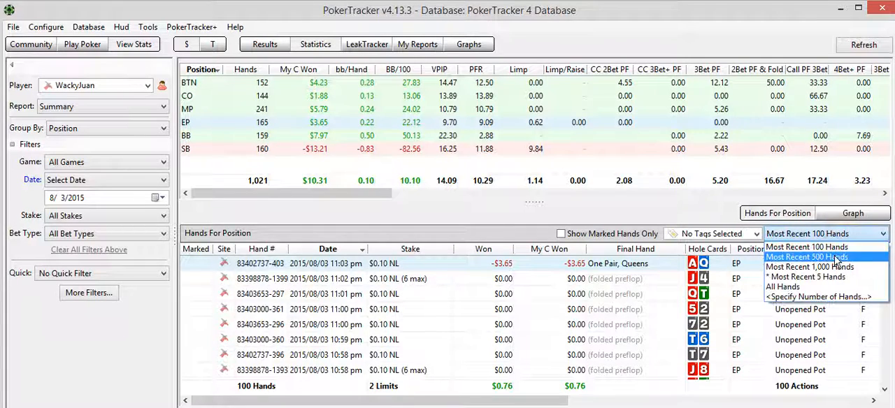
{"action": "left_click", "coordinate": [808, 257]}
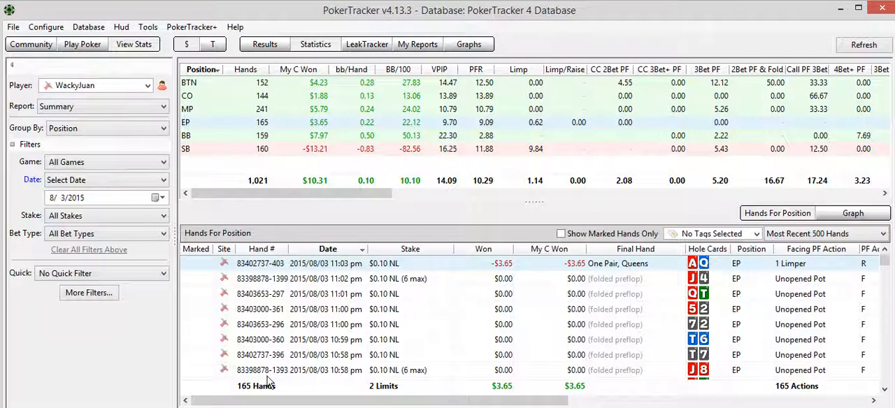
{"action": "mouse_move", "coordinate": [890, 284]}
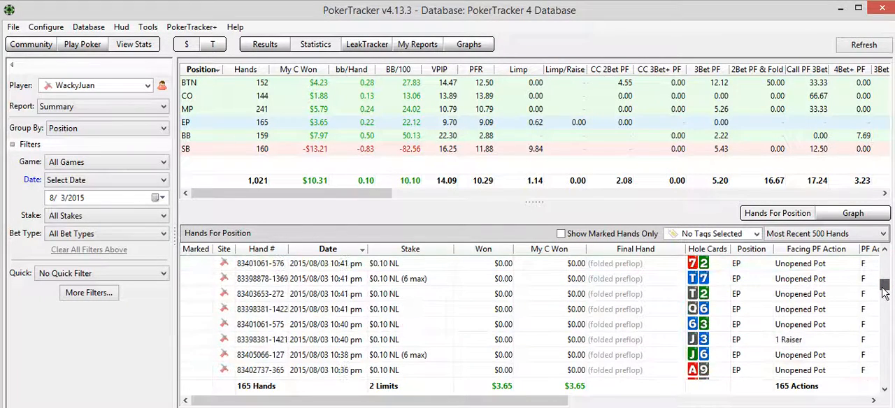
{"action": "scroll", "scroll_direction": "down", "scroll_amount": 3}
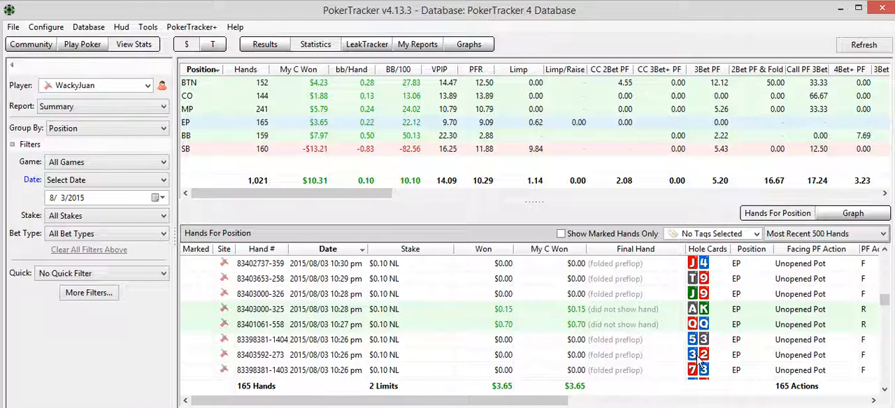
{"action": "mouse_move", "coordinate": [702, 367]}
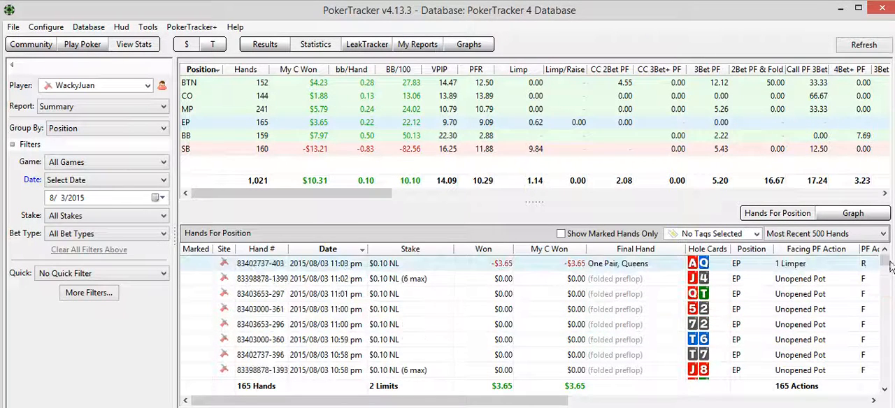
In More Filters, add the Hand Details filter 'Player is Hero'.
{"action": "left_click", "coordinate": [90, 292]}
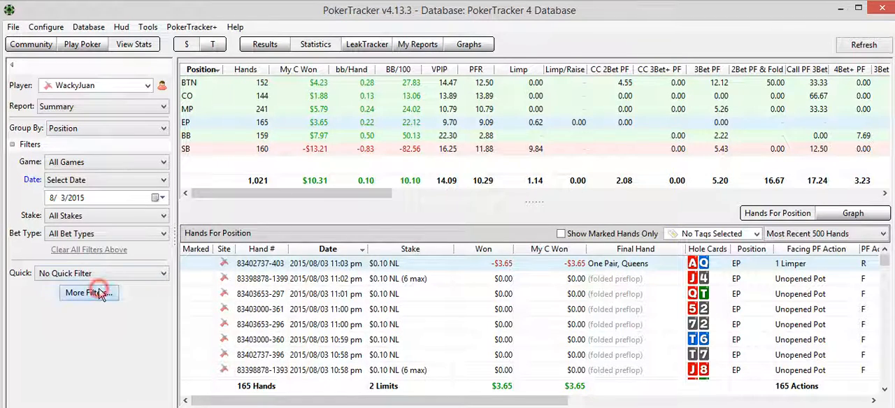
{"action": "left_click", "coordinate": [89, 292]}
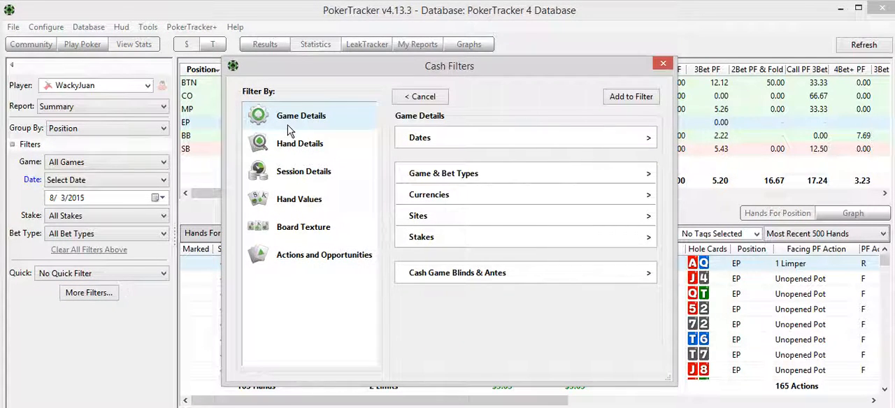
{"action": "left_click", "coordinate": [300, 143]}
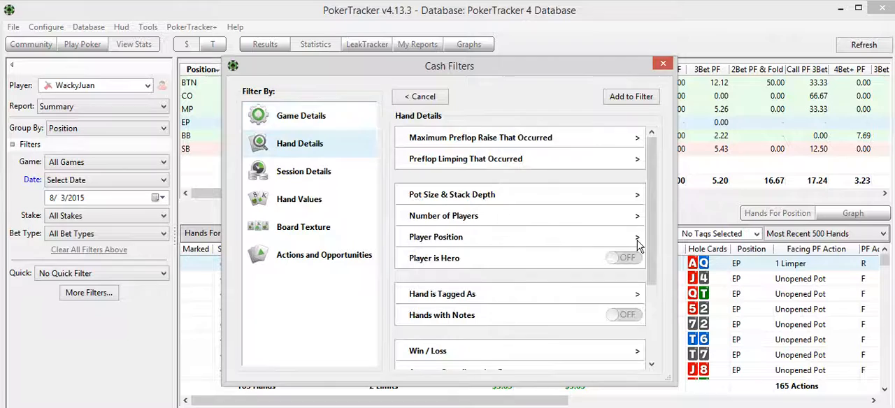
{"action": "left_click", "coordinate": [624, 258]}
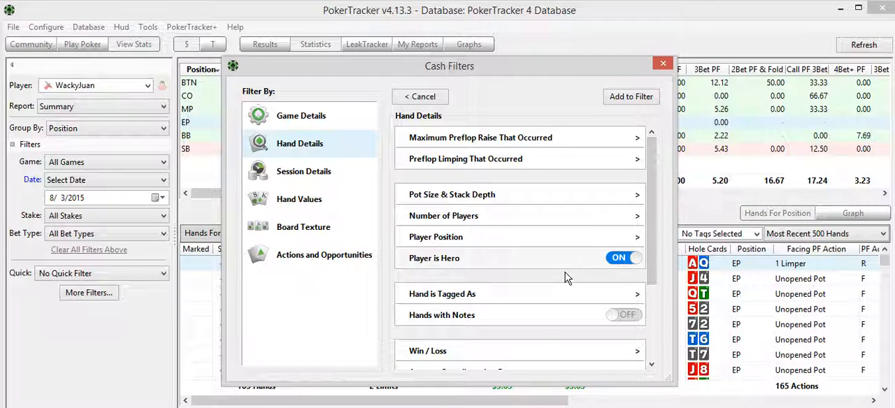
Add the Preflop action filter 'Voluntarily Put Money in Pot' to combine with it.
{"action": "left_click", "coordinate": [324, 254]}
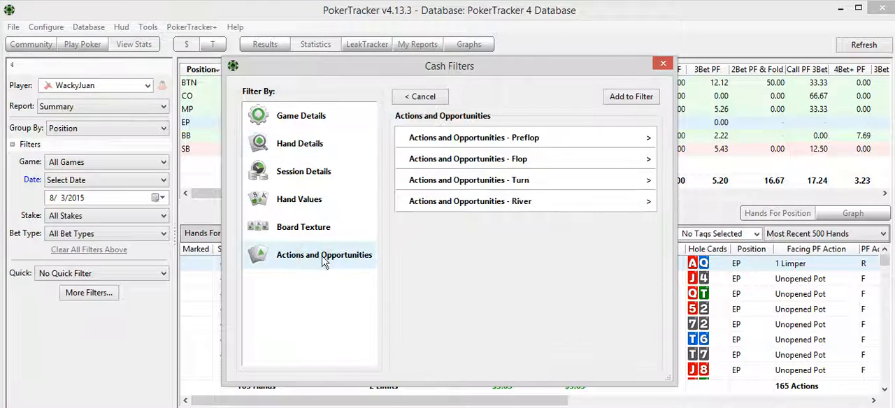
{"action": "mouse_move", "coordinate": [624, 153]}
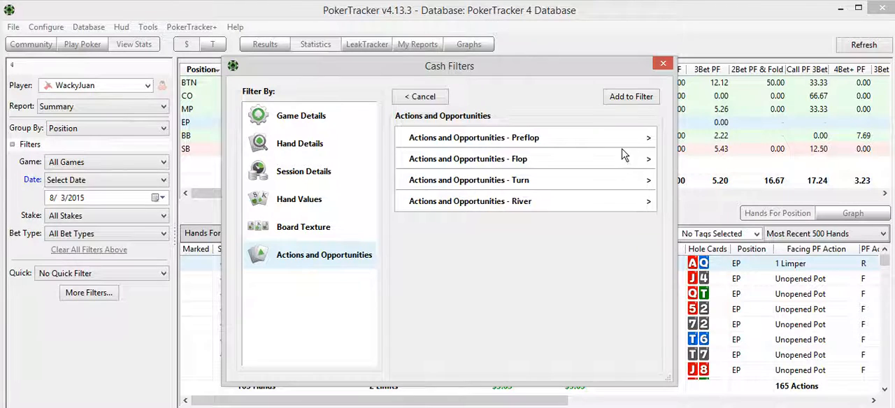
{"action": "left_click", "coordinate": [473, 137]}
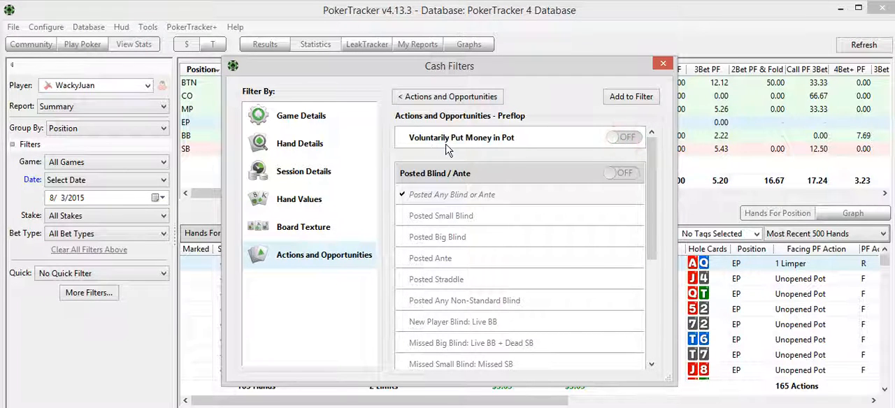
{"action": "left_click", "coordinate": [623, 137]}
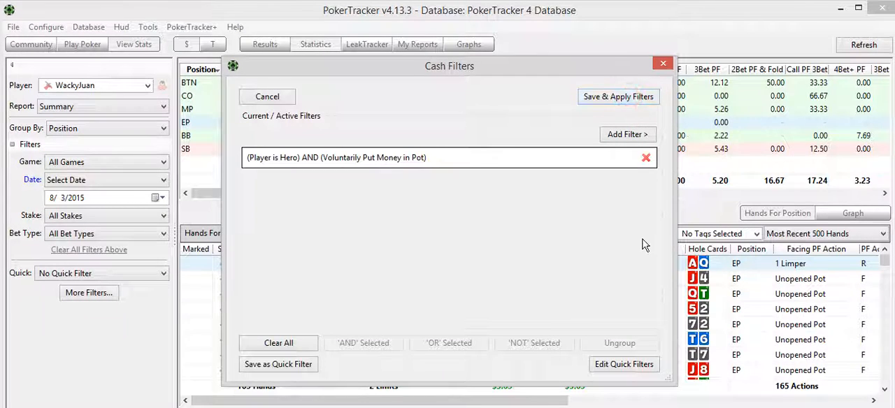
{"action": "mouse_move", "coordinate": [440, 143]}
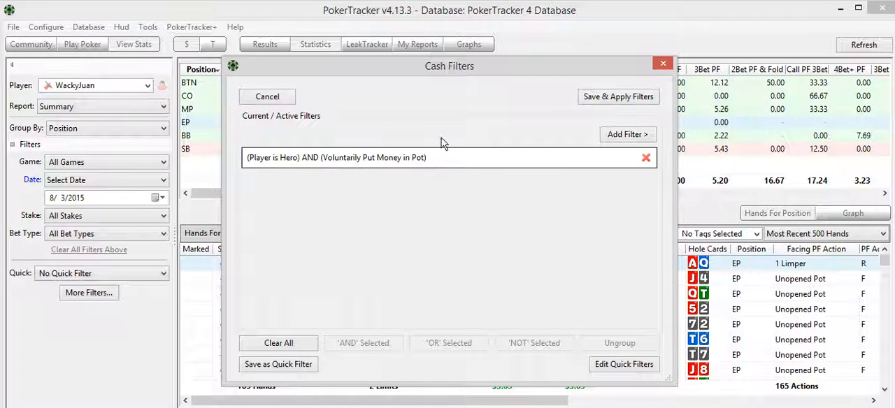
{"action": "mouse_move", "coordinate": [310, 162]}
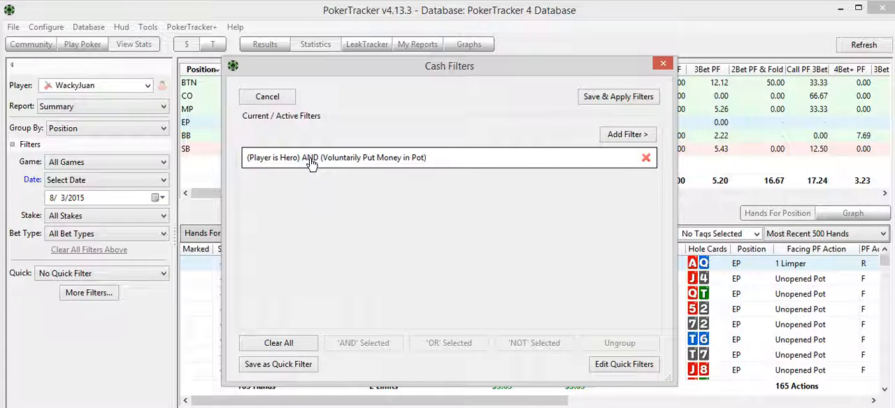
{"action": "mouse_move", "coordinate": [408, 210]}
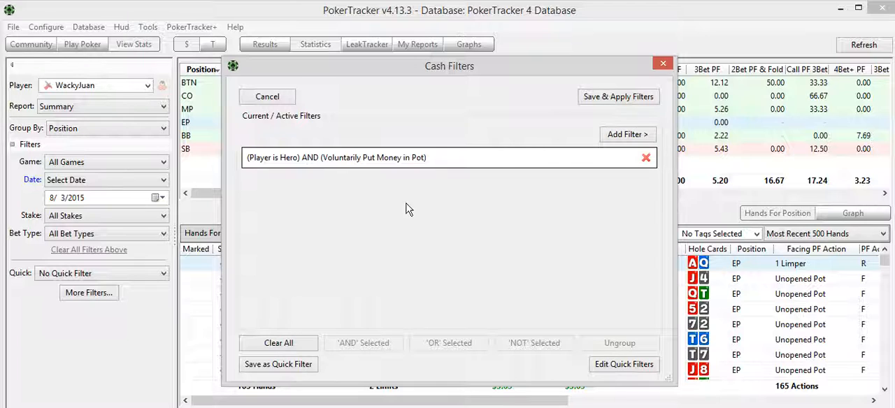
{"action": "mouse_move", "coordinate": [330, 137]}
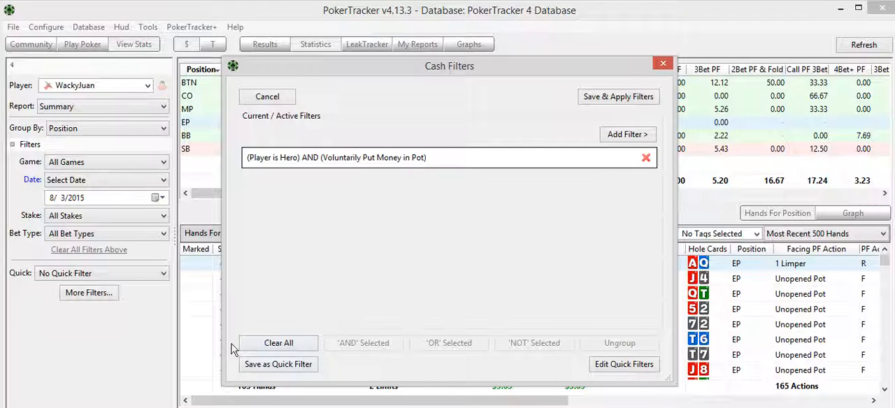
{"action": "mouse_move", "coordinate": [323, 310]}
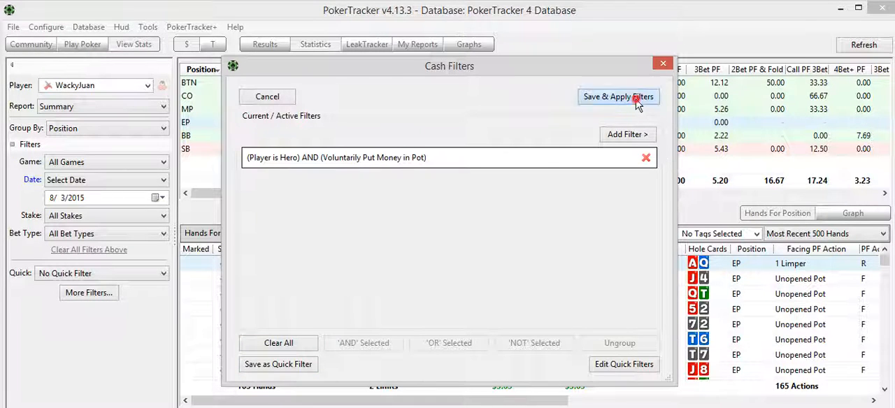
Select the BTN row and look through the 22 button hands listed.
{"action": "left_click", "coordinate": [618, 97]}
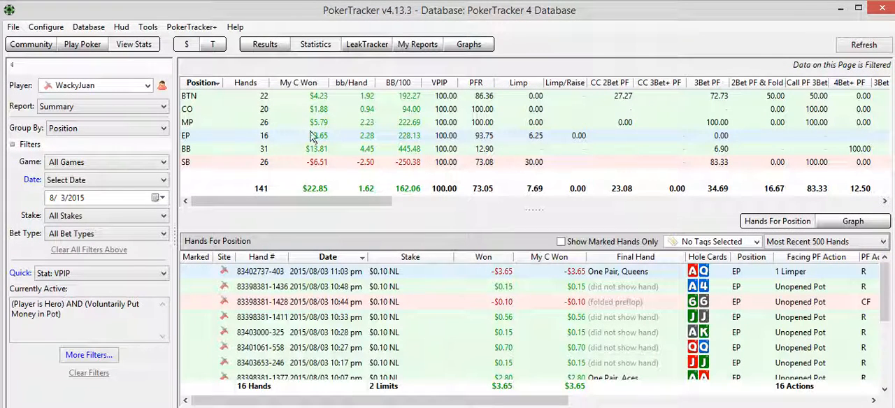
{"action": "left_click", "coordinate": [189, 96]}
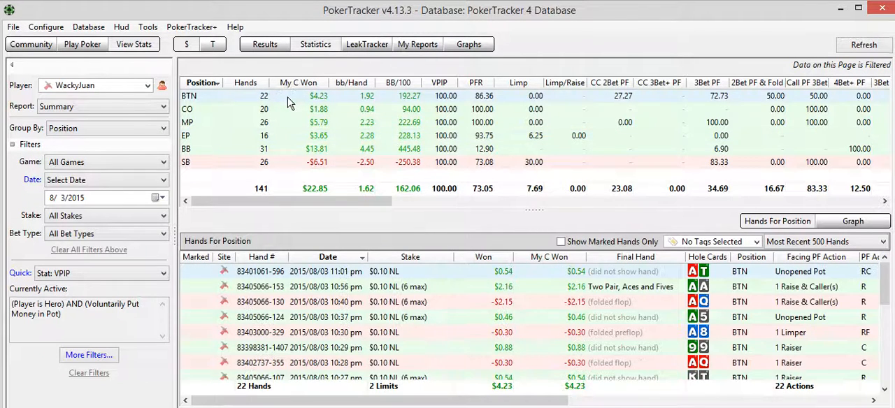
{"action": "mouse_move", "coordinate": [273, 101]}
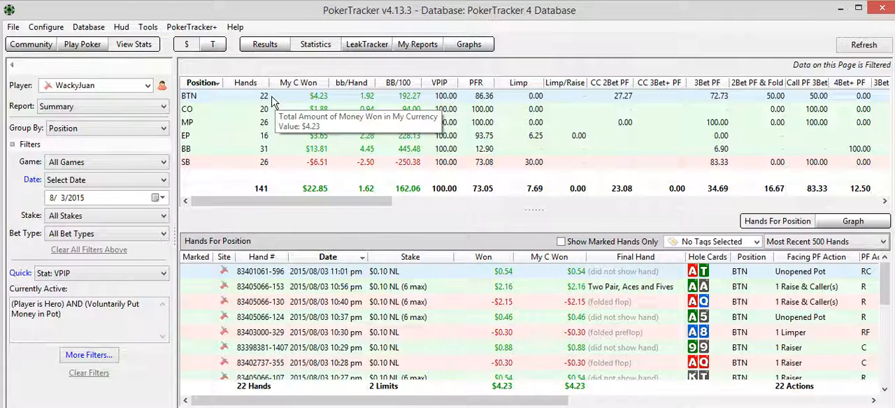
{"action": "mouse_move", "coordinate": [285, 310]}
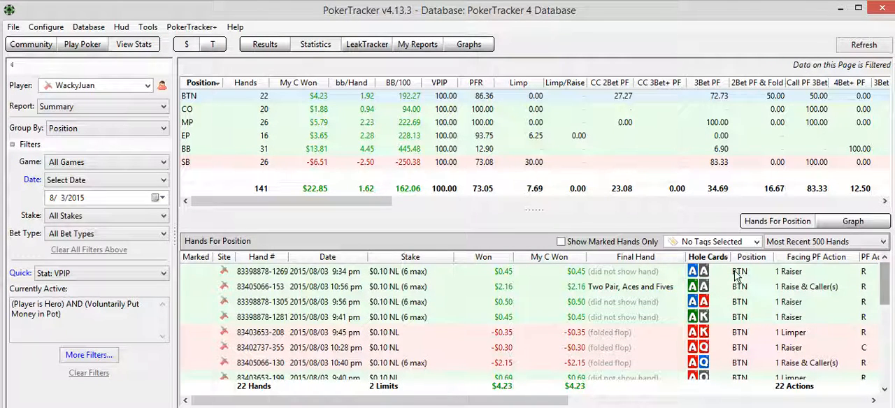
{"action": "scroll", "scroll_direction": "down", "scroll_amount": 3}
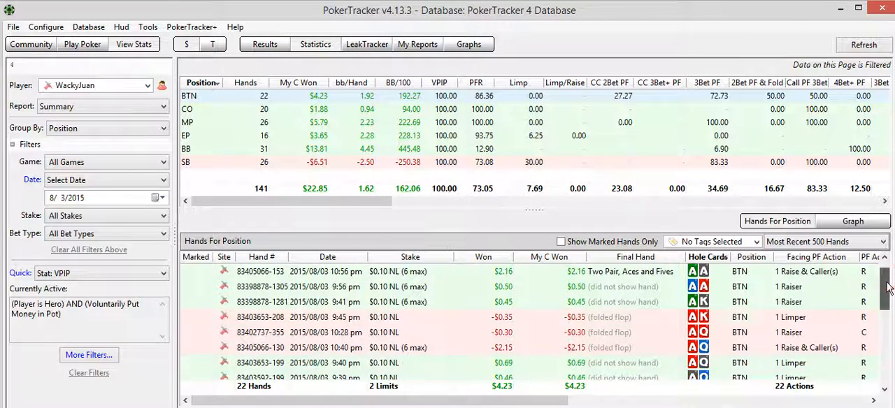
{"action": "scroll", "scroll_direction": "down", "scroll_amount": 3}
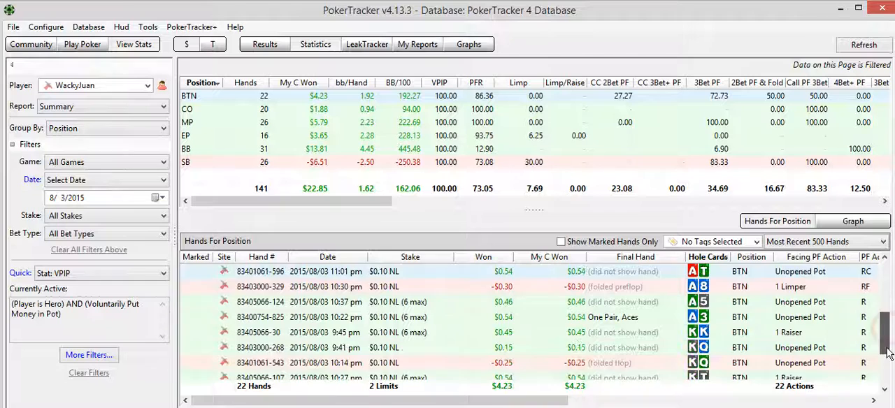
{"action": "scroll", "scroll_direction": "down", "scroll_amount": 3}
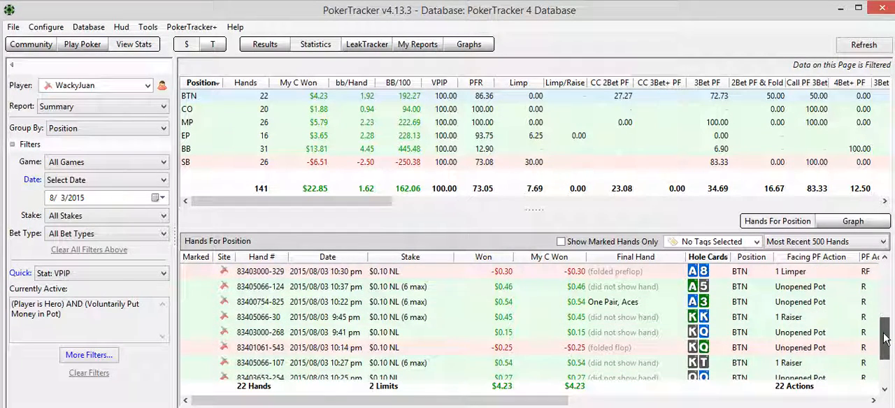
{"action": "scroll", "scroll_direction": "down", "scroll_amount": 3}
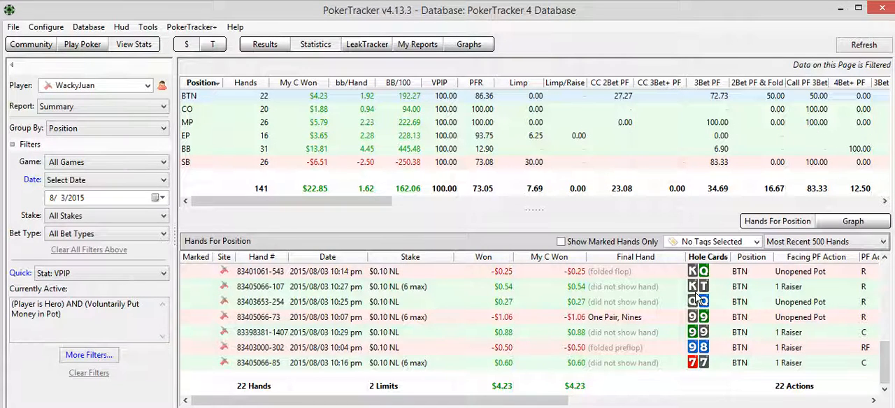
{"action": "mouse_move", "coordinate": [794, 296]}
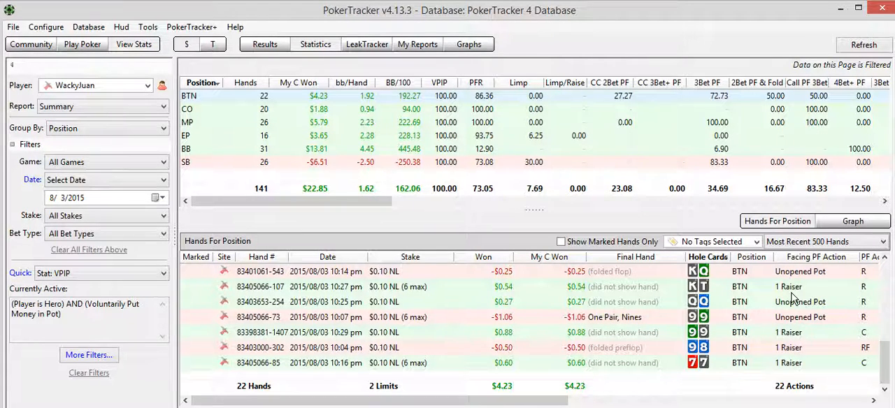
{"action": "mouse_move", "coordinate": [864, 294]}
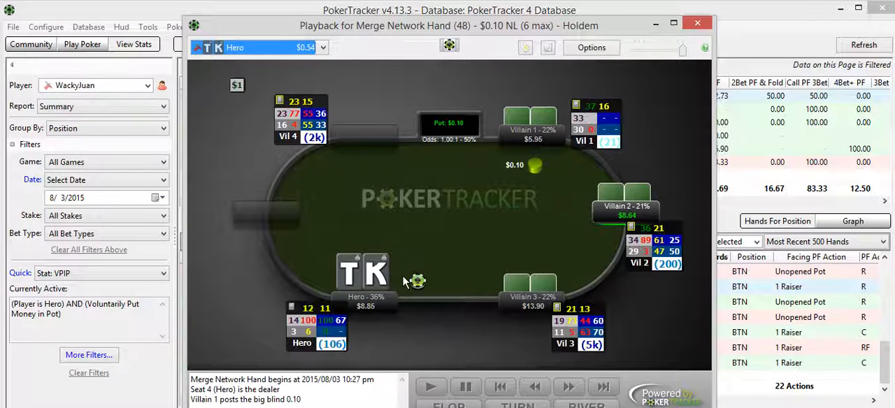
{"action": "mouse_move", "coordinate": [439, 241]}
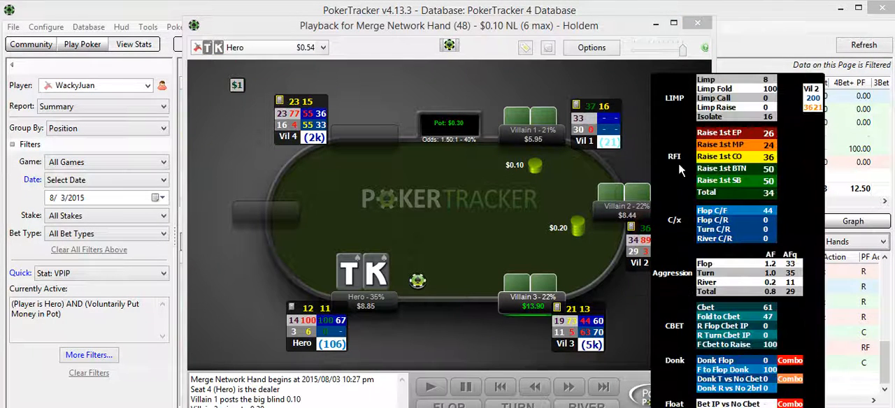
{"action": "mouse_move", "coordinate": [760, 133]}
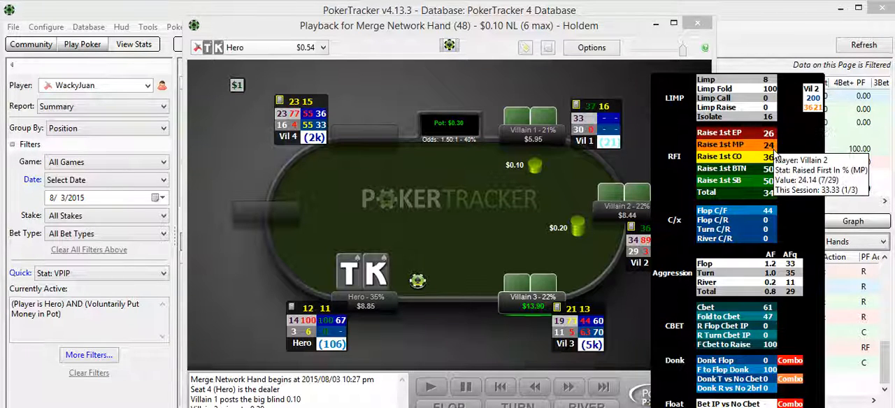
{"action": "mouse_move", "coordinate": [774, 168]}
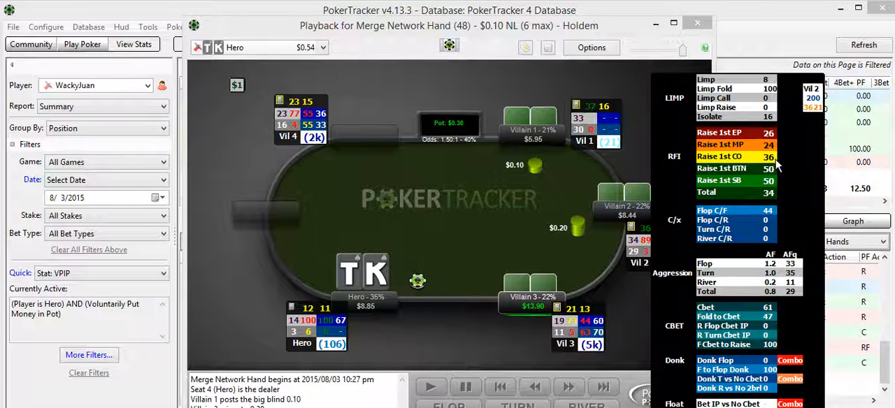
{"action": "mouse_move", "coordinate": [720, 198]}
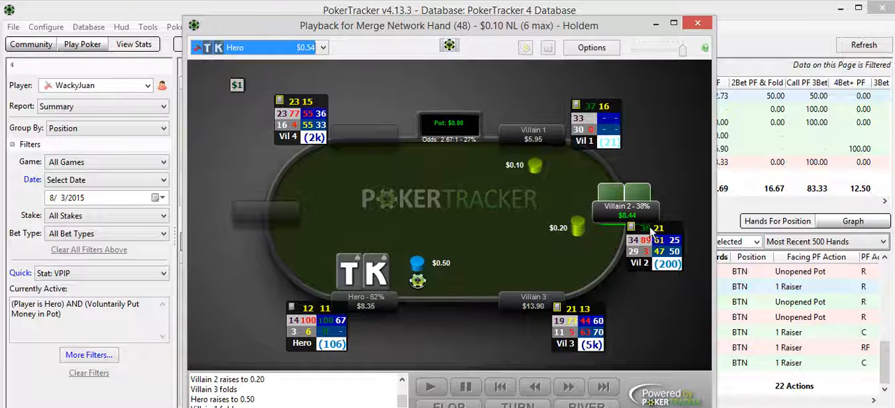
{"action": "mouse_move", "coordinate": [649, 235]}
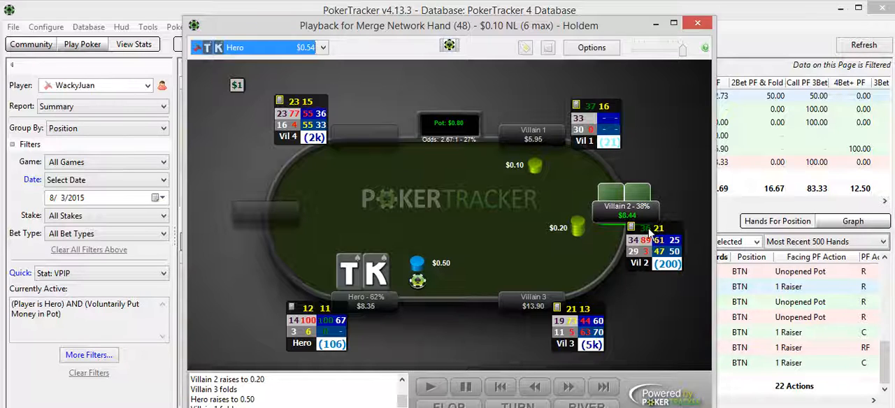
{"action": "mouse_move", "coordinate": [648, 244]}
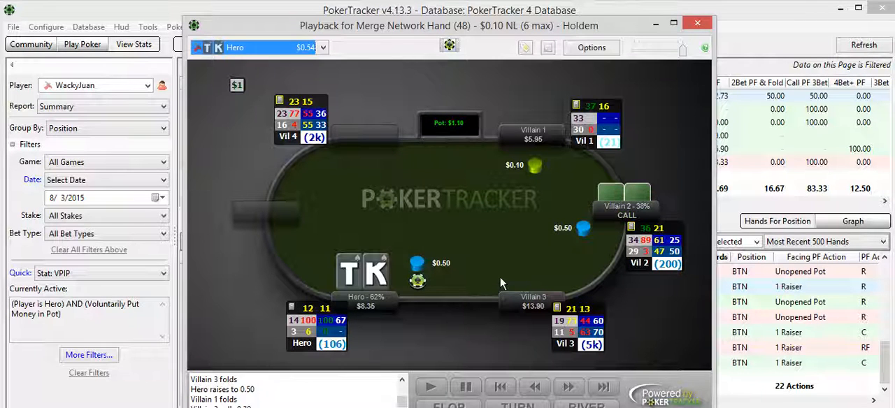
Advance the K-T hand replay to the 6-Q-4 flop.
{"action": "left_click", "coordinate": [568, 386]}
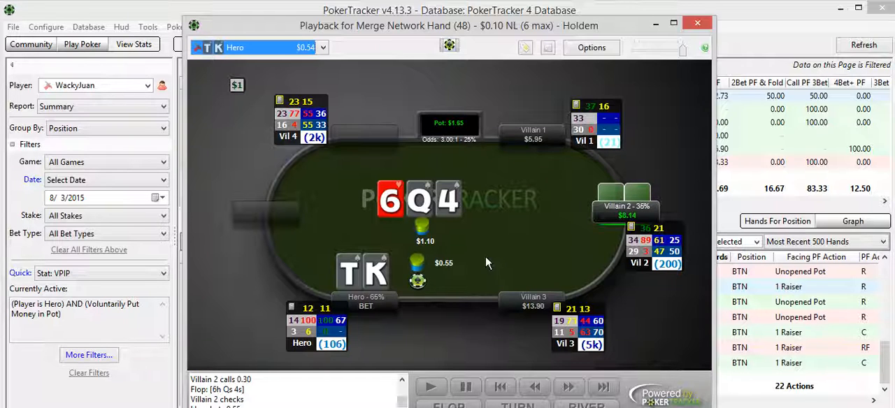
{"action": "mouse_move", "coordinate": [660, 252]}
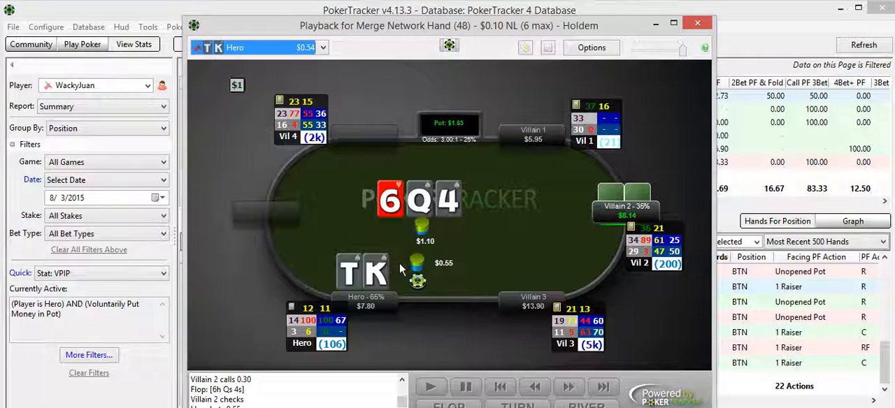
{"action": "mouse_move", "coordinate": [434, 227]}
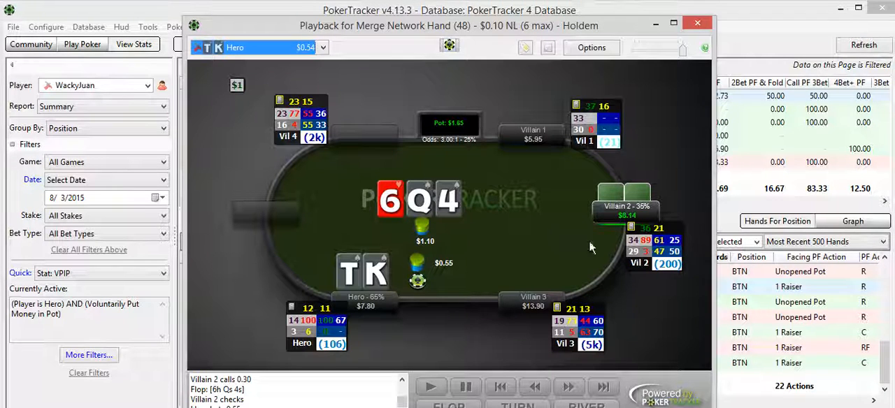
{"action": "mouse_move", "coordinate": [660, 252]}
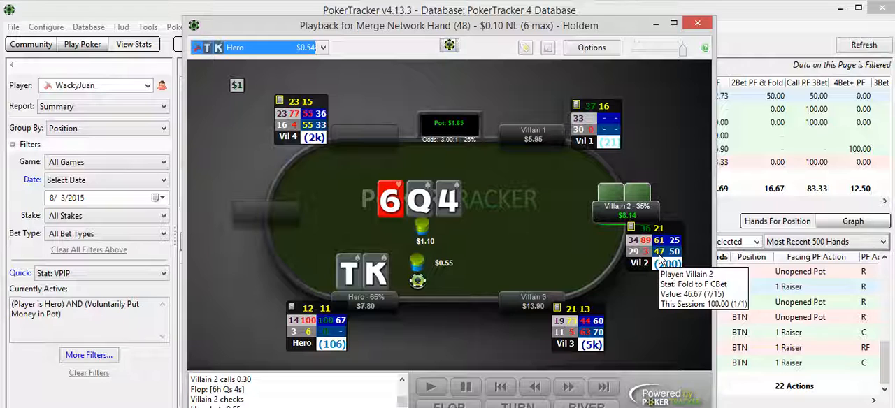
{"action": "mouse_move", "coordinate": [528, 212]}
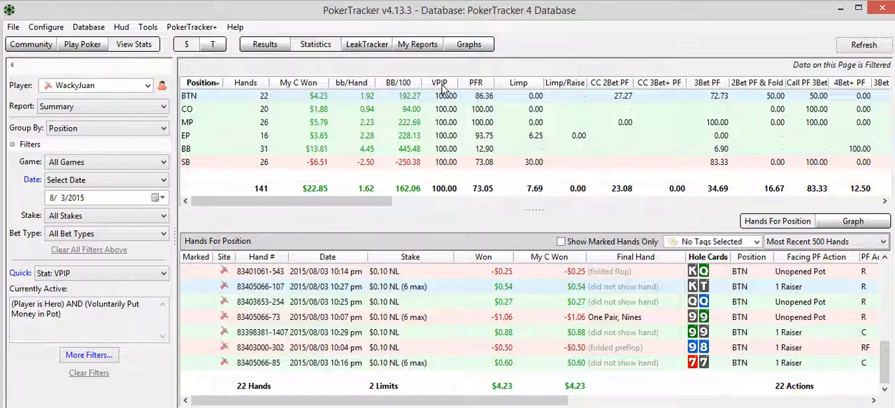
{"action": "mouse_move", "coordinate": [462, 171]}
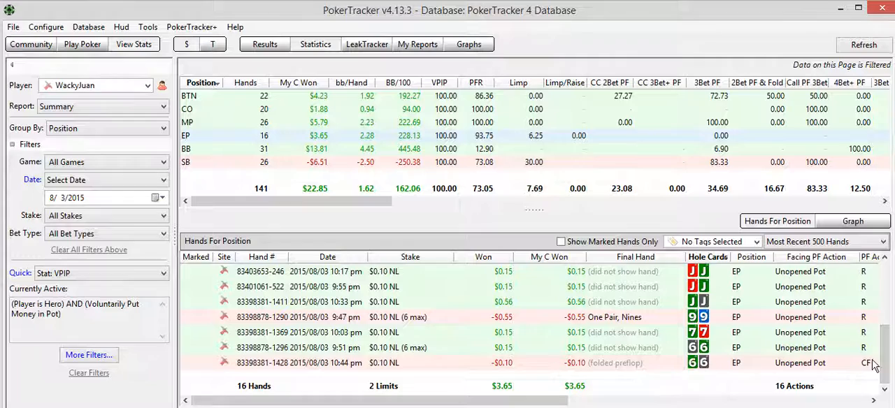
Scroll down the early-position hands list.
{"action": "scroll", "scroll_direction": "down", "scroll_amount": 3}
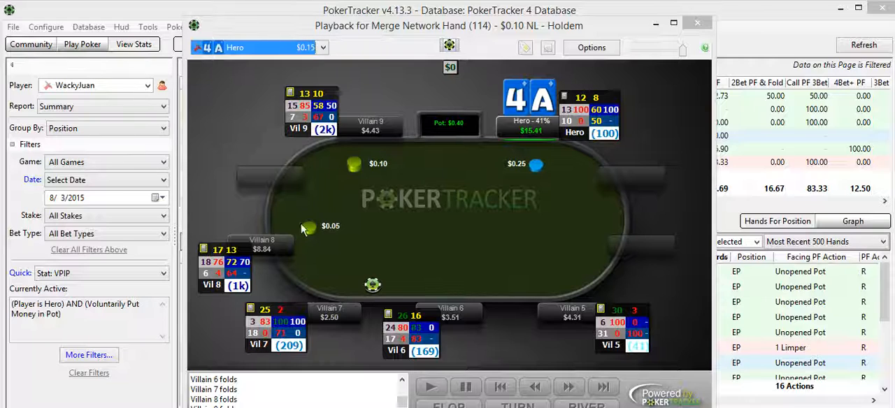
{"action": "mouse_move", "coordinate": [243, 274]}
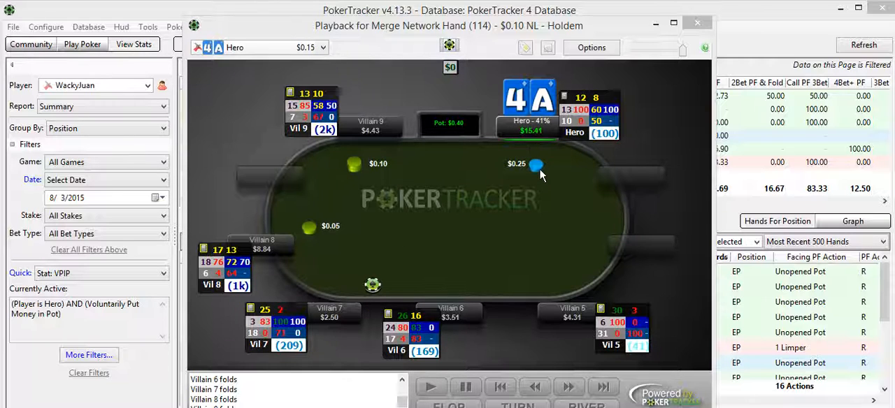
{"action": "mouse_move", "coordinate": [403, 269]}
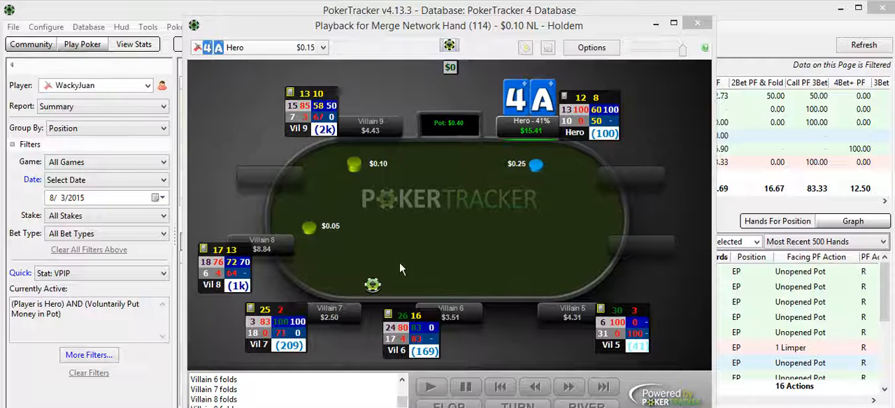
{"action": "mouse_move", "coordinate": [287, 338]}
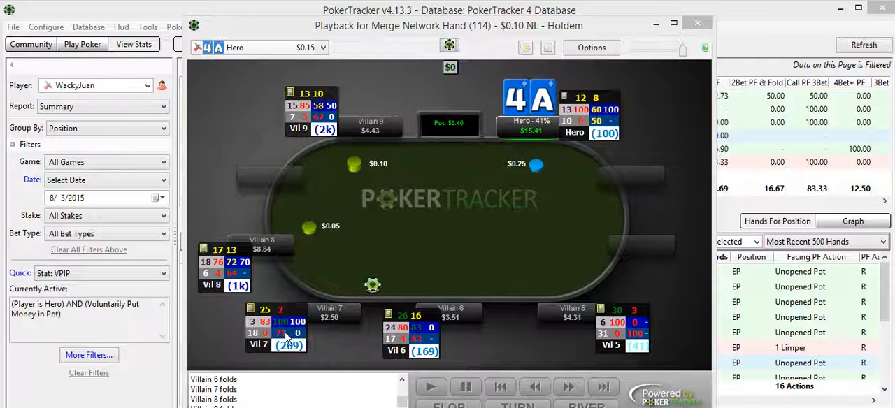
{"action": "mouse_move", "coordinate": [525, 353]}
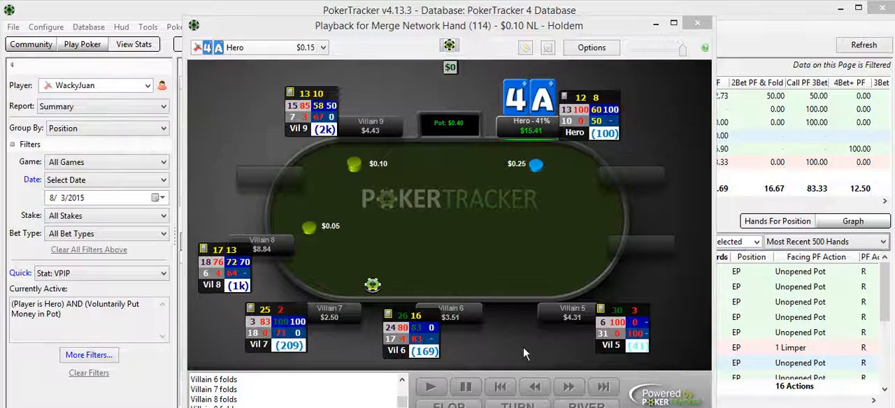
{"action": "mouse_move", "coordinate": [632, 344]}
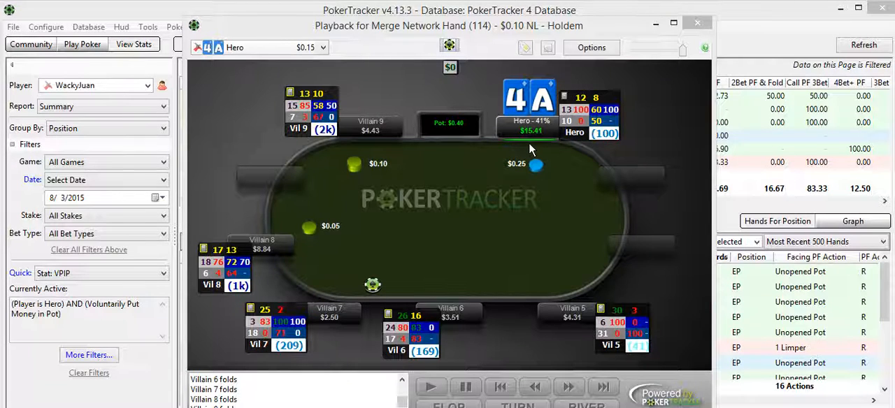
{"action": "mouse_move", "coordinate": [529, 115]}
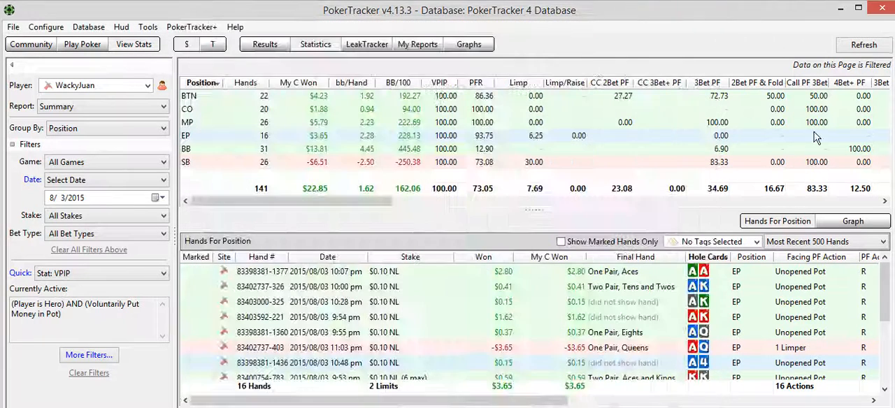
{"action": "mouse_move", "coordinate": [453, 133]}
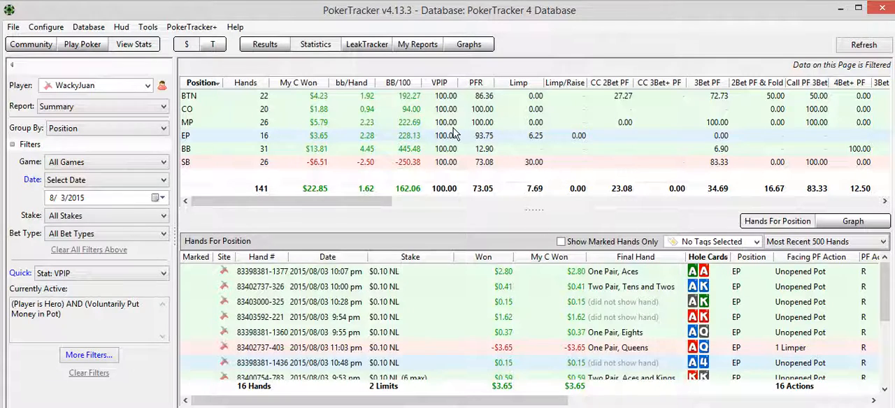
{"action": "mouse_move", "coordinate": [447, 157]}
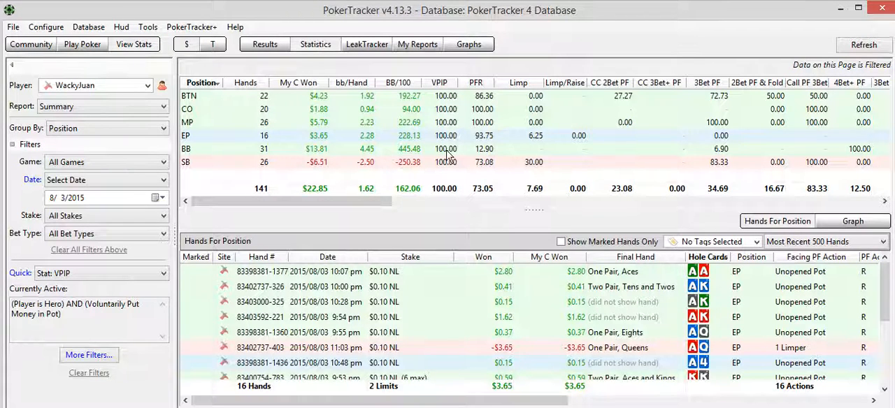
{"action": "mouse_move", "coordinate": [311, 123]}
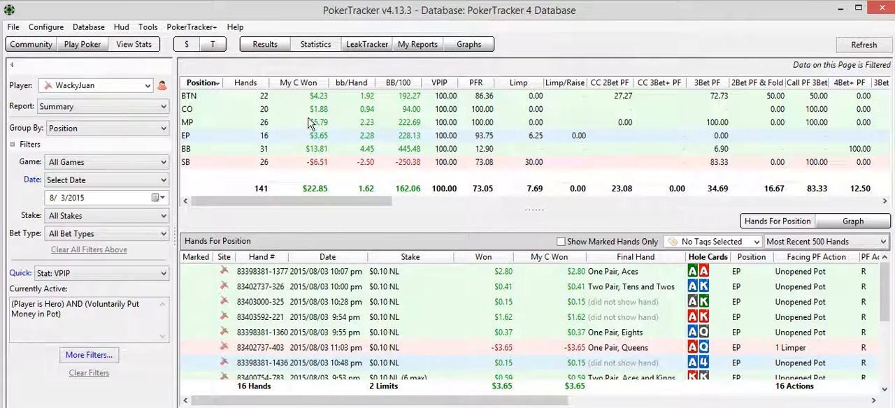
{"action": "mouse_move", "coordinate": [322, 162]}
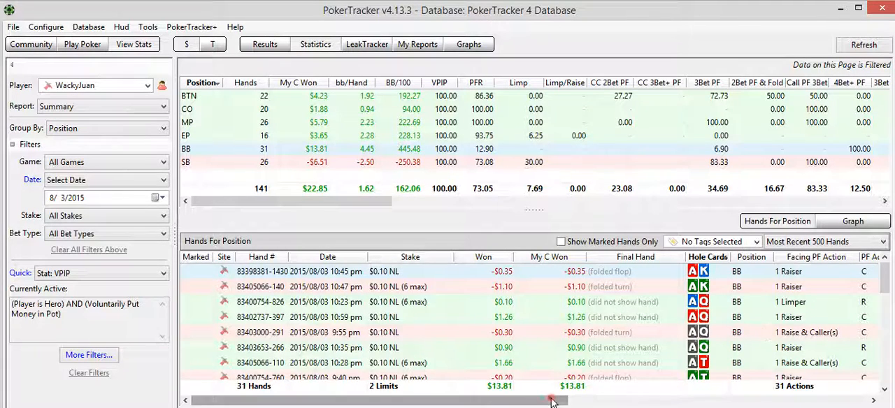
{"action": "scroll", "scroll_direction": "right", "scroll_amount": 3}
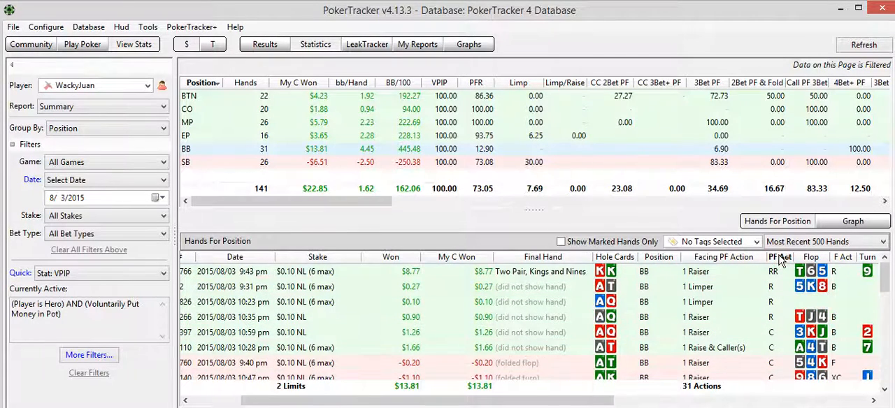
{"action": "scroll", "scroll_direction": "down", "scroll_amount": 3}
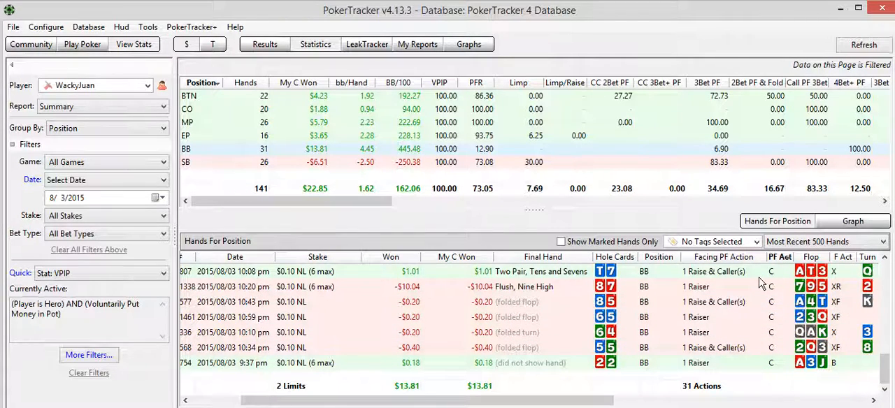
{"action": "mouse_move", "coordinate": [417, 345]}
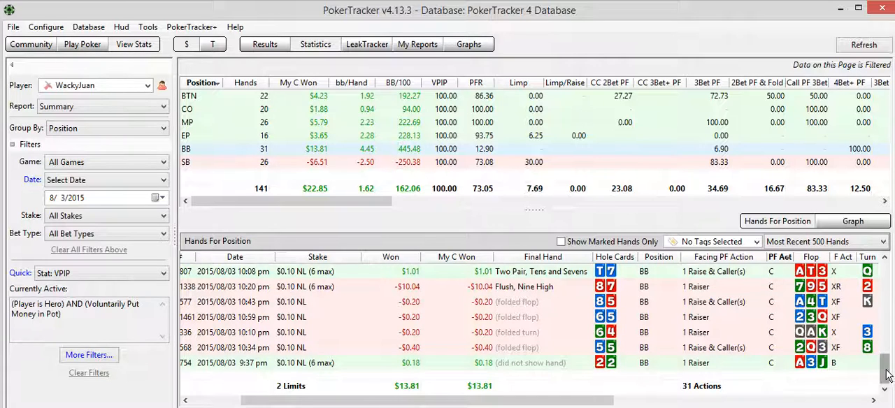
{"action": "scroll", "scroll_direction": "down", "scroll_amount": 3}
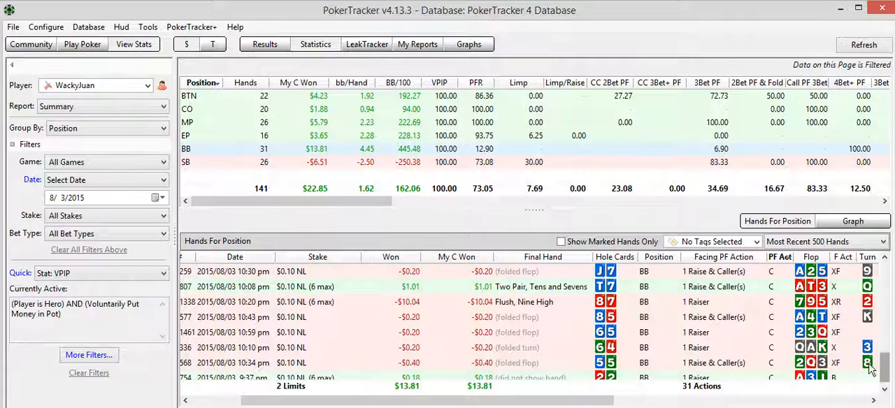
{"action": "mouse_move", "coordinate": [626, 320]}
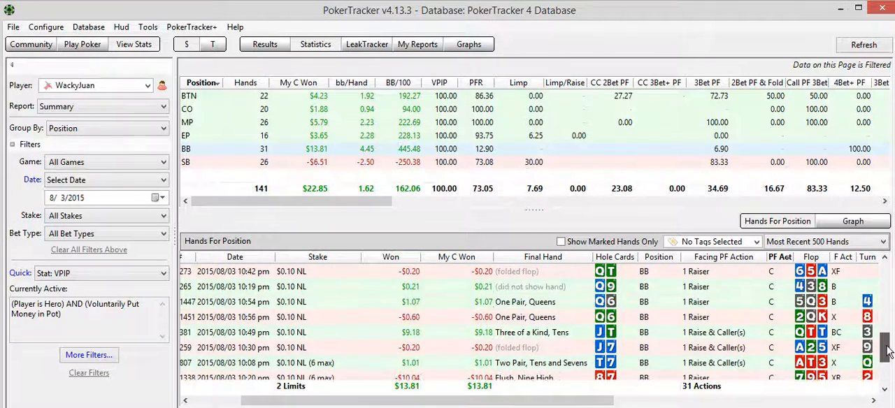
{"action": "scroll", "scroll_direction": "down", "scroll_amount": 3}
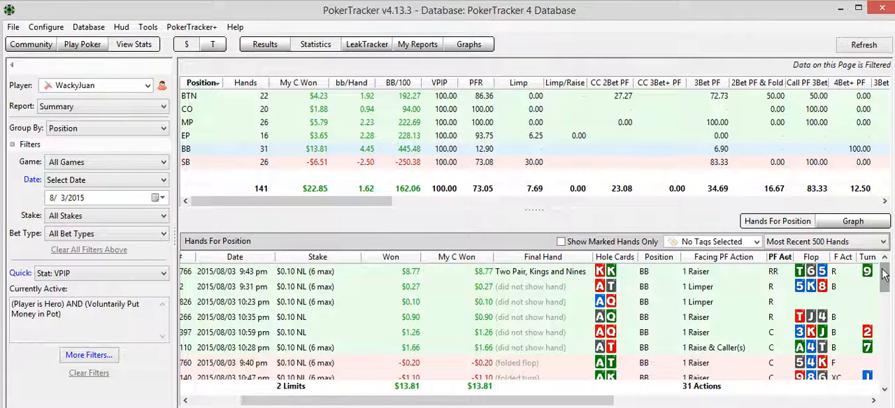
{"action": "mouse_move", "coordinate": [665, 301]}
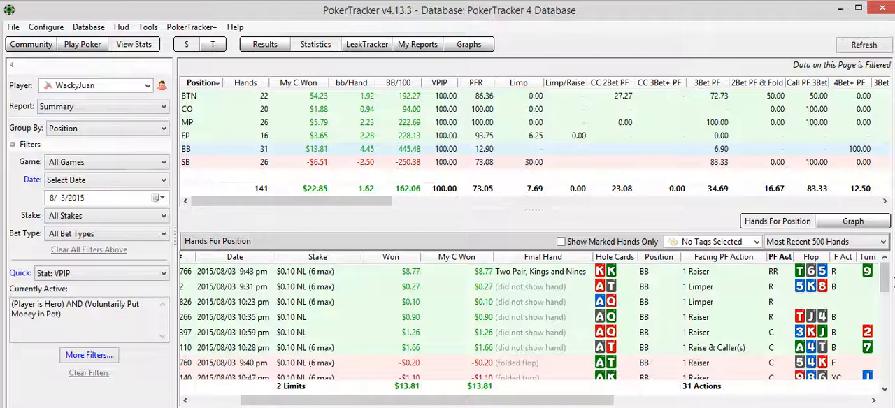
{"action": "scroll", "scroll_direction": "down", "scroll_amount": 3}
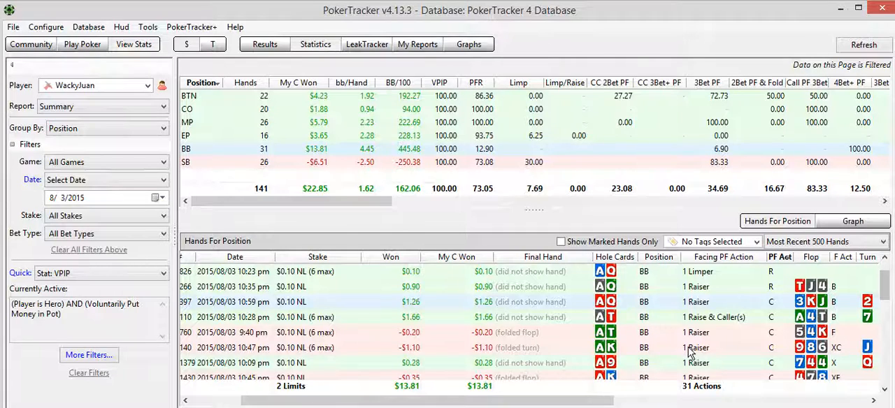
{"action": "scroll", "scroll_direction": "down", "scroll_amount": 3}
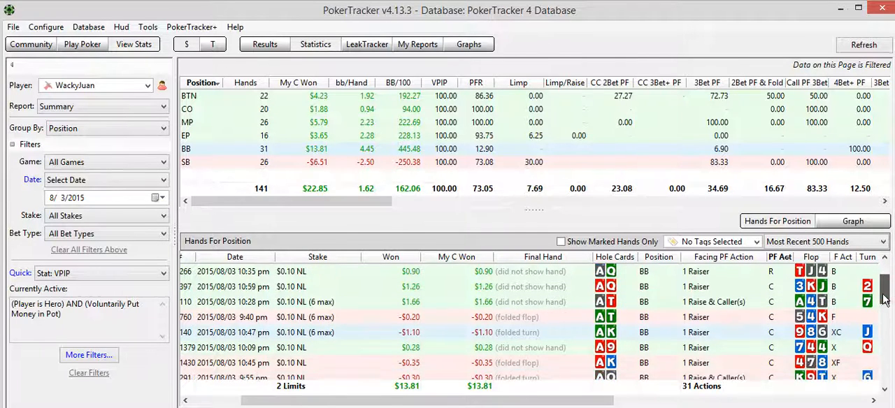
{"action": "scroll", "scroll_direction": "down", "scroll_amount": 3}
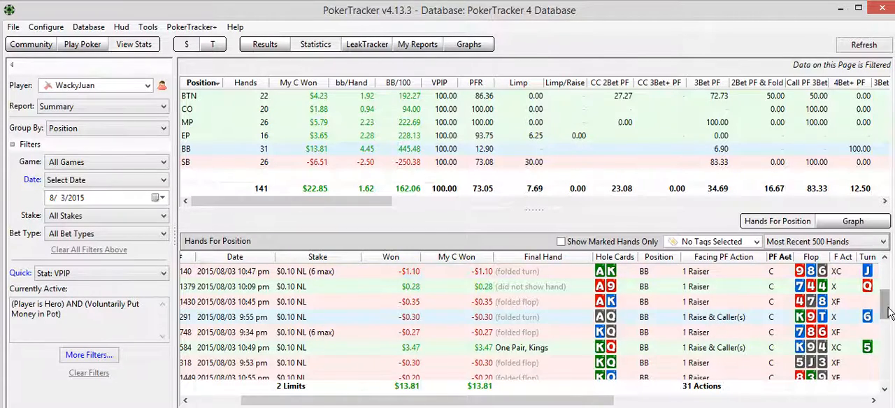
{"action": "scroll", "scroll_direction": "down", "scroll_amount": 3}
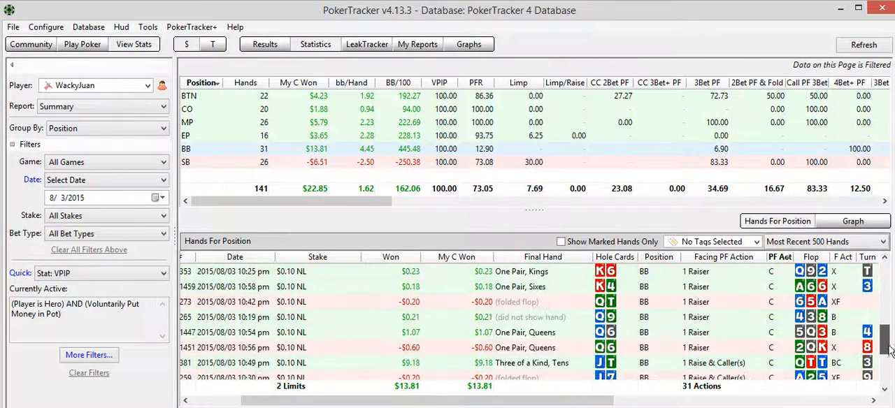
{"action": "scroll", "scroll_direction": "down", "scroll_amount": 3}
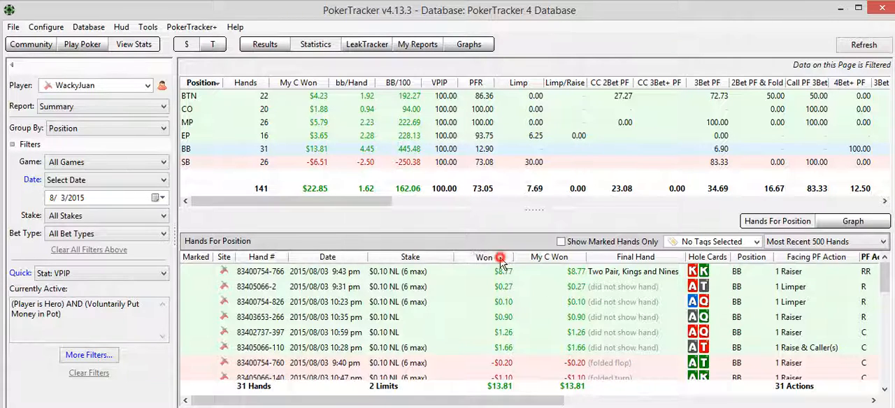
Sort the big-blind hands by the Won column.
{"action": "left_click", "coordinate": [484, 257]}
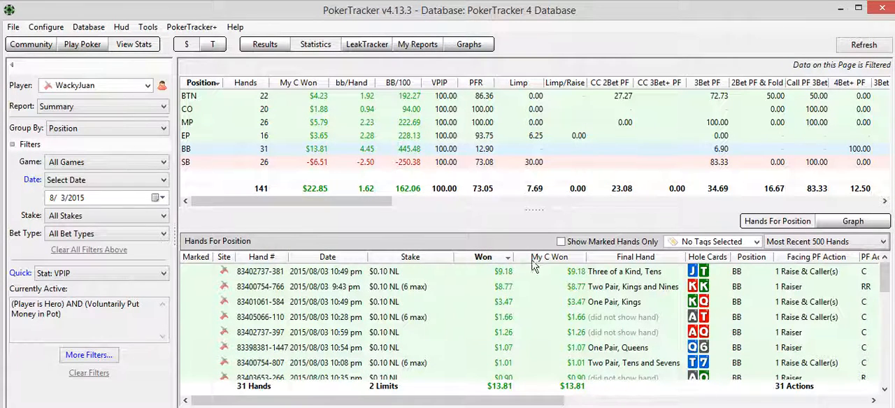
{"action": "mouse_move", "coordinate": [500, 274]}
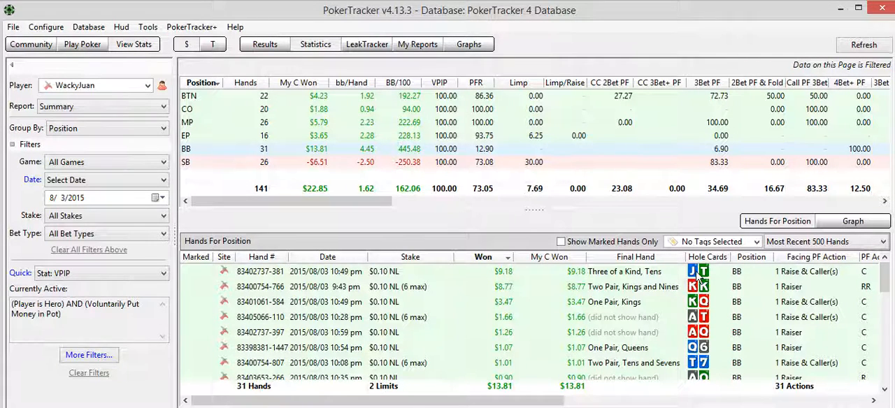
{"action": "mouse_move", "coordinate": [702, 287]}
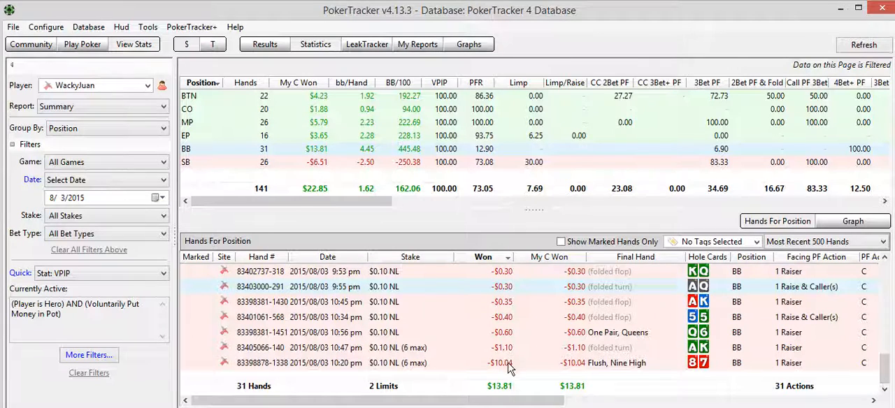
{"action": "mouse_move", "coordinate": [615, 371]}
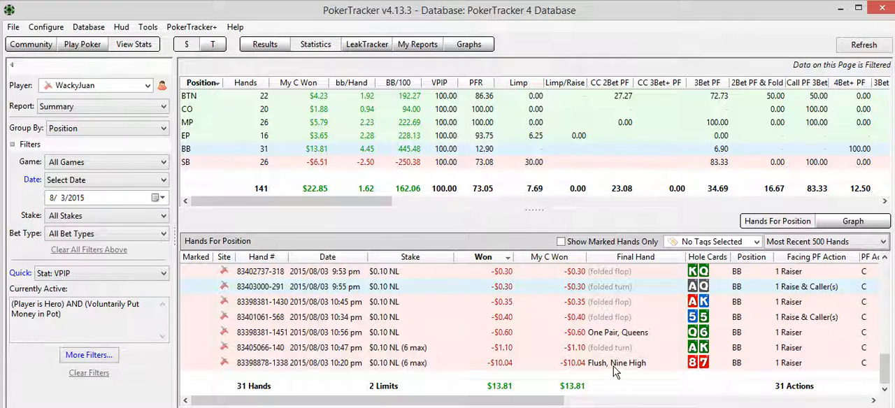
{"action": "mouse_move", "coordinate": [616, 363]}
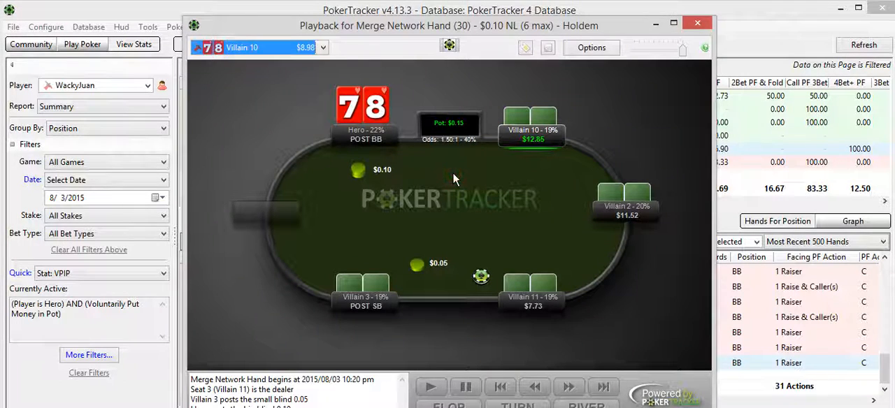
View Villain 10's stats, then deal the river and advance to showdown on the 7-9-5-2-4 board.
{"action": "left_click", "coordinate": [431, 386]}
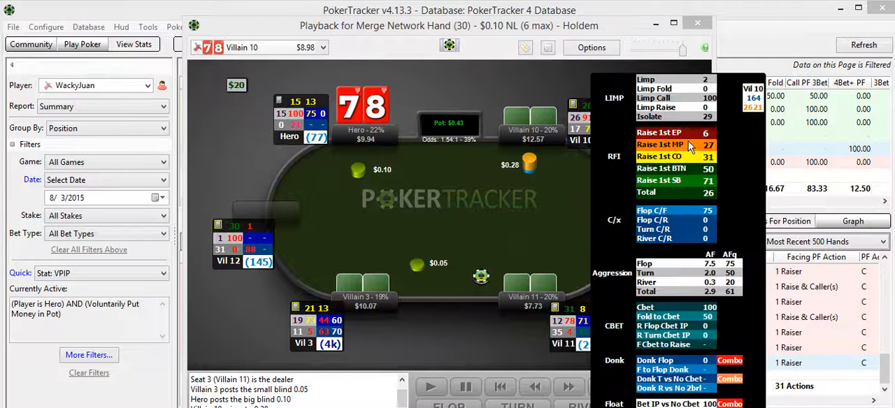
{"action": "mouse_move", "coordinate": [706, 133]}
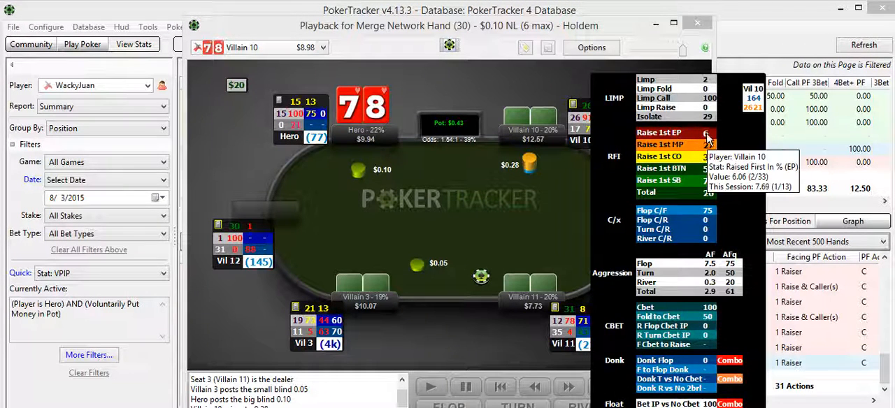
{"action": "mouse_move", "coordinate": [573, 165]}
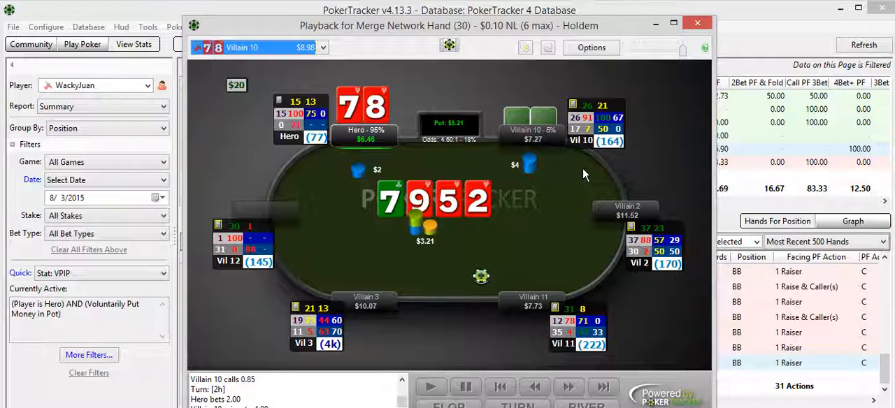
{"action": "mouse_move", "coordinate": [495, 164]}
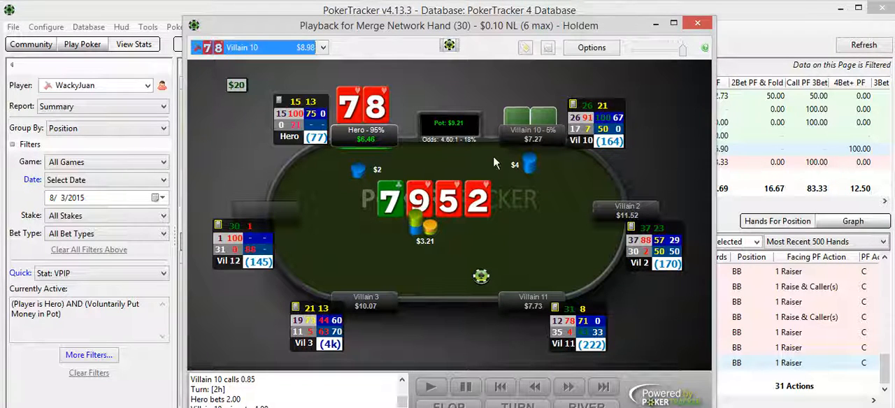
{"action": "mouse_move", "coordinate": [460, 210]}
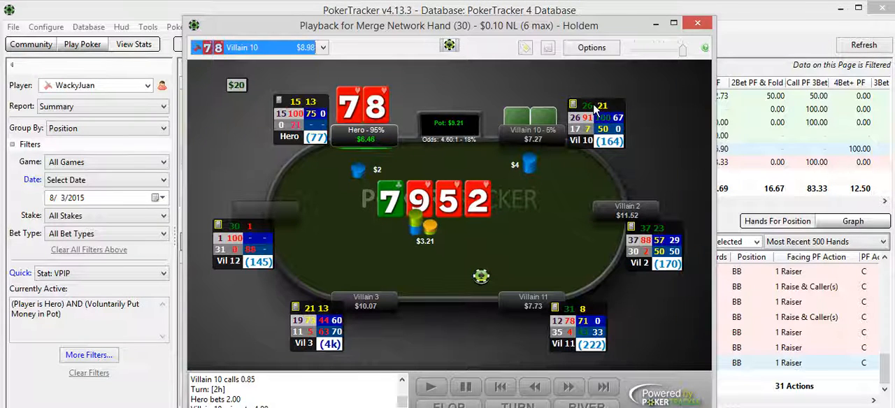
{"action": "mouse_move", "coordinate": [453, 212]}
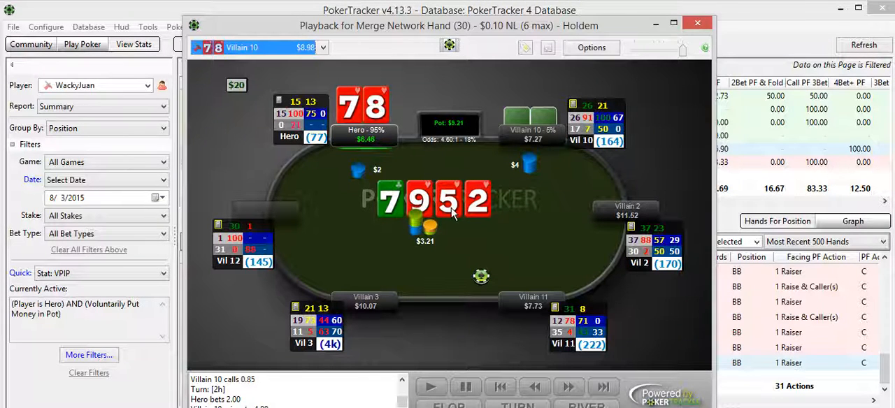
{"action": "mouse_move", "coordinate": [453, 157]}
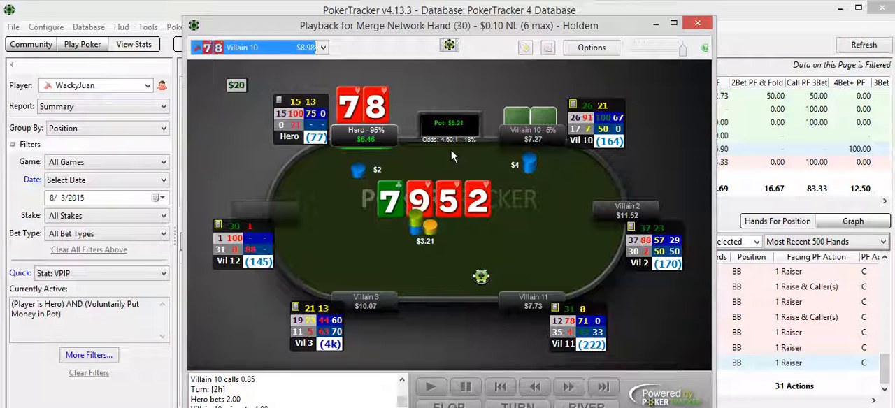
{"action": "mouse_move", "coordinate": [478, 215]}
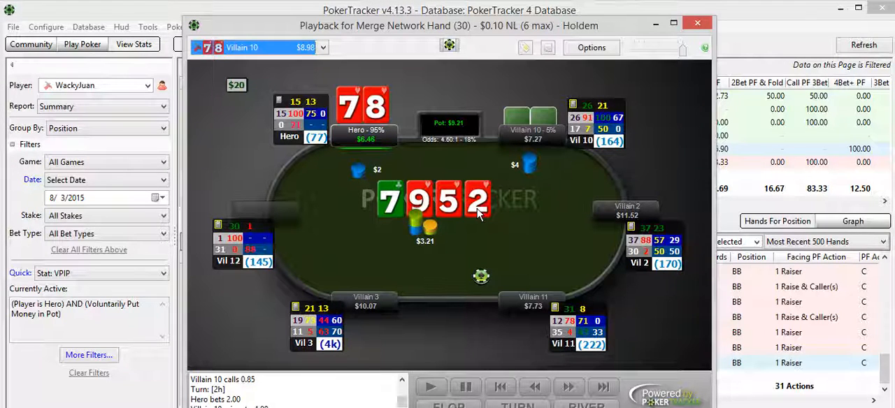
{"action": "mouse_move", "coordinate": [436, 175]}
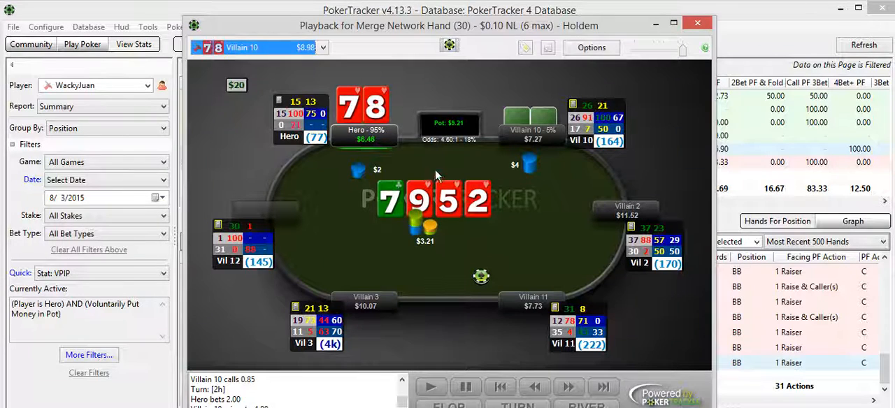
{"action": "mouse_move", "coordinate": [439, 154]}
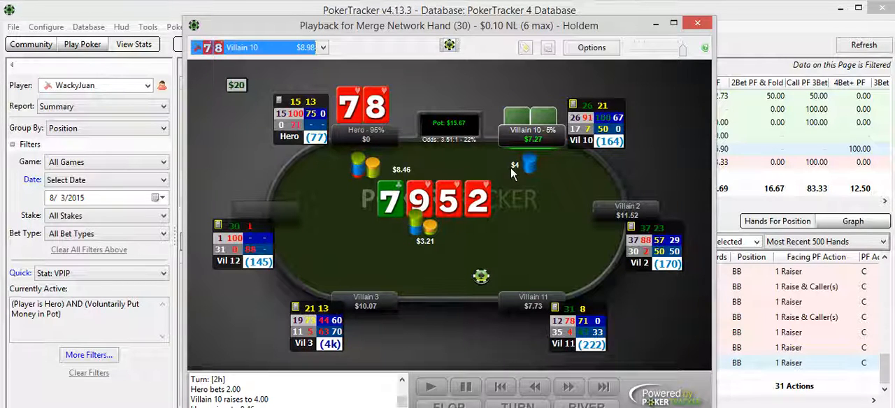
{"action": "mouse_move", "coordinate": [449, 155]}
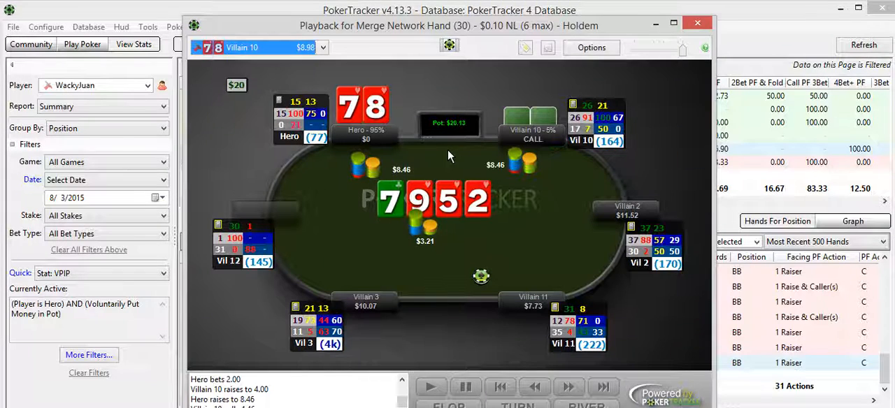
{"action": "left_click", "coordinate": [568, 386]}
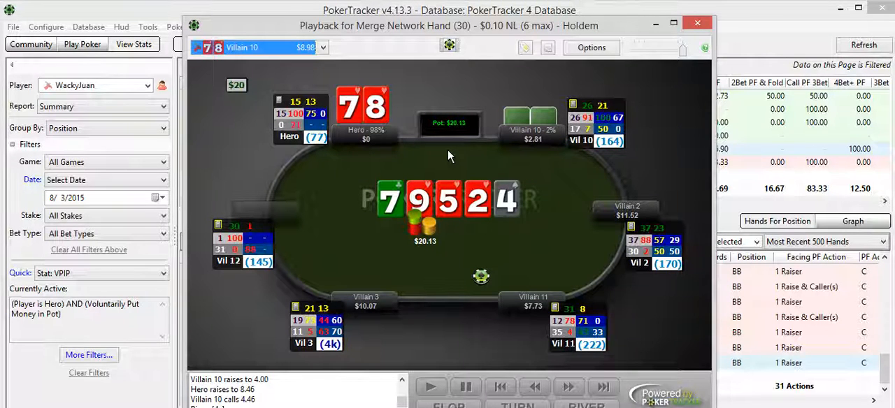
{"action": "left_click", "coordinate": [567, 386]}
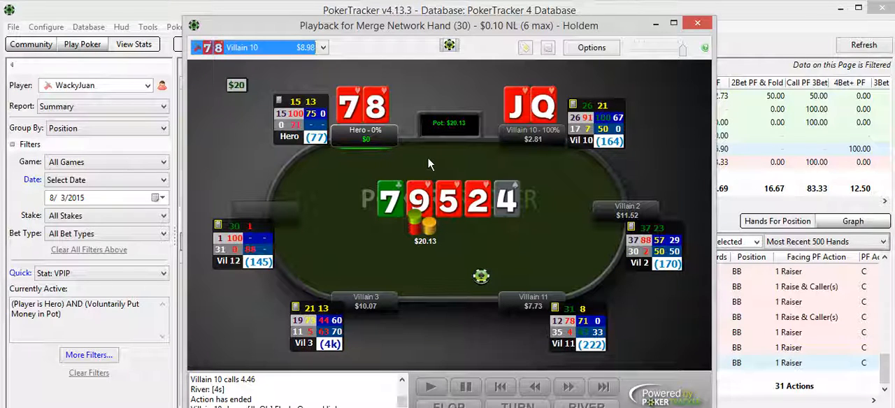
{"action": "mouse_move", "coordinate": [460, 157]}
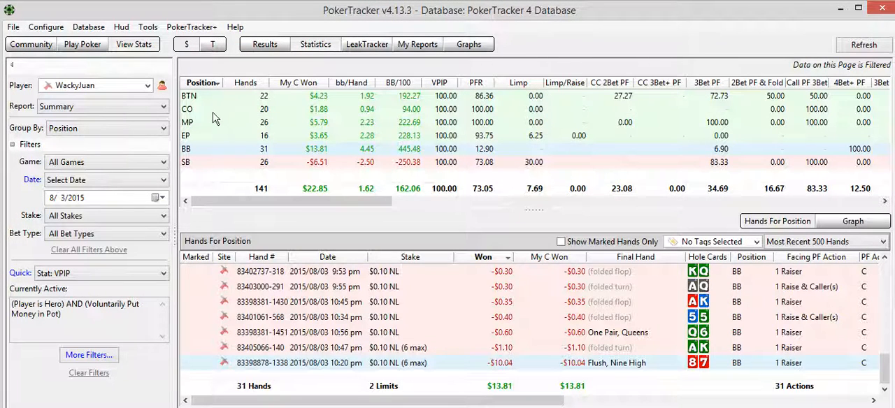
{"action": "mouse_move", "coordinate": [225, 374]}
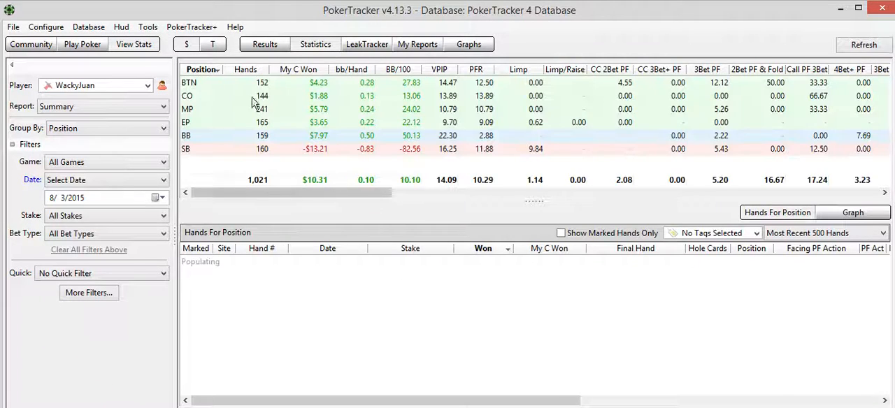
Set Group By to Table Session.
{"action": "left_click", "coordinate": [159, 129]}
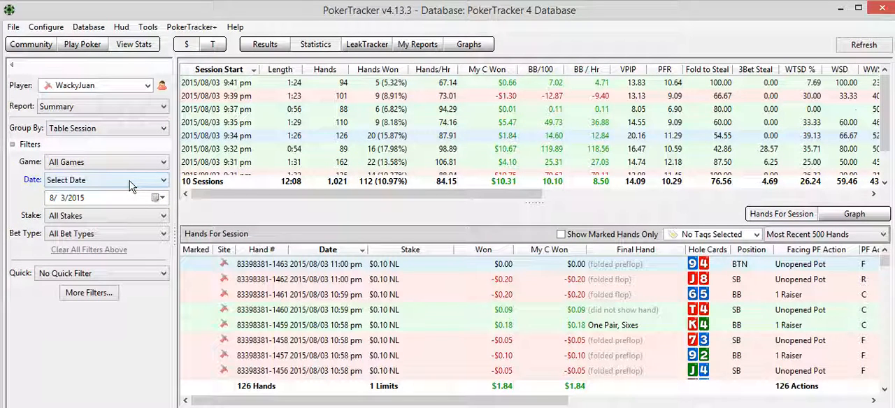
{"action": "mouse_move", "coordinate": [156, 194]}
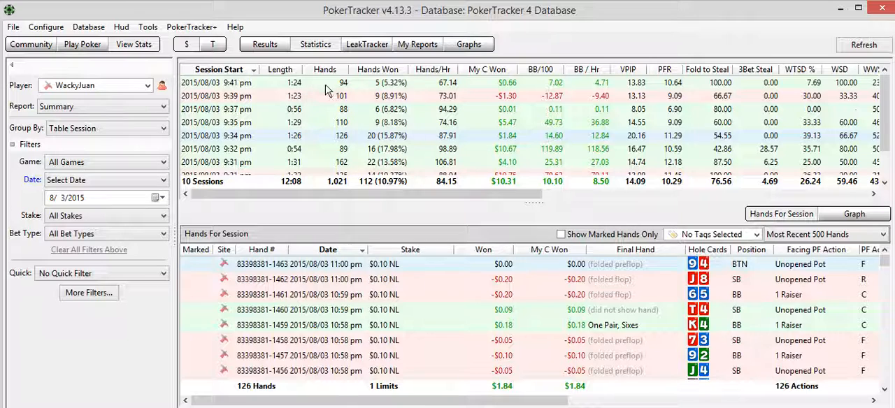
{"action": "mouse_move", "coordinate": [339, 96]}
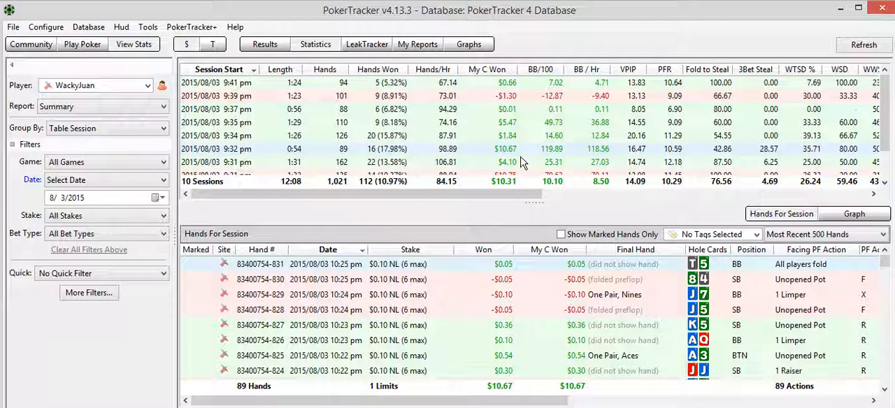
{"action": "mouse_move", "coordinate": [376, 147]}
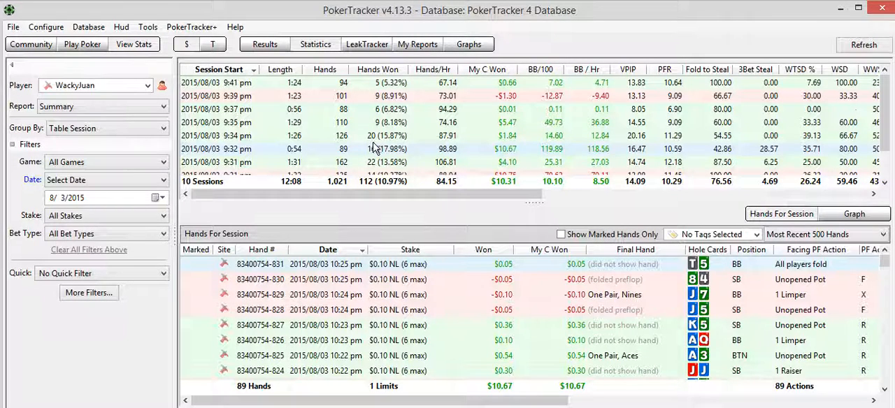
{"action": "mouse_move", "coordinate": [238, 154]}
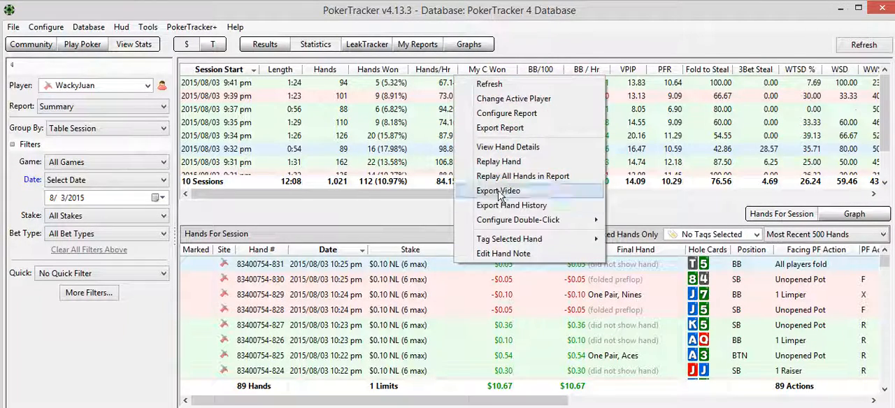
{"action": "left_click", "coordinate": [497, 162]}
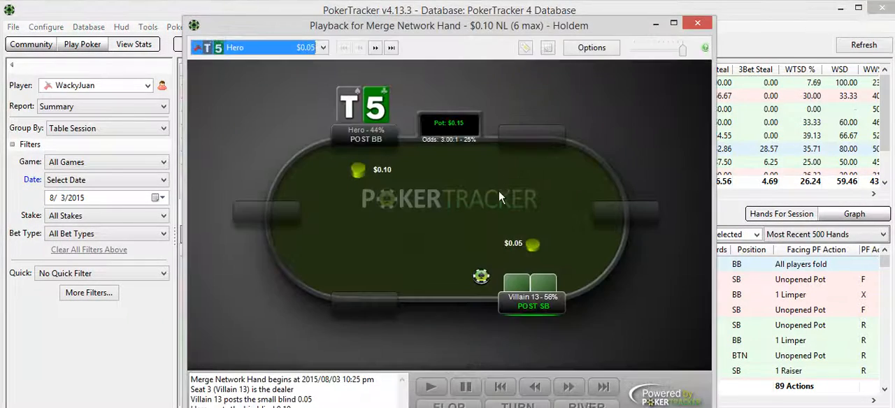
{"action": "left_click", "coordinate": [375, 47]}
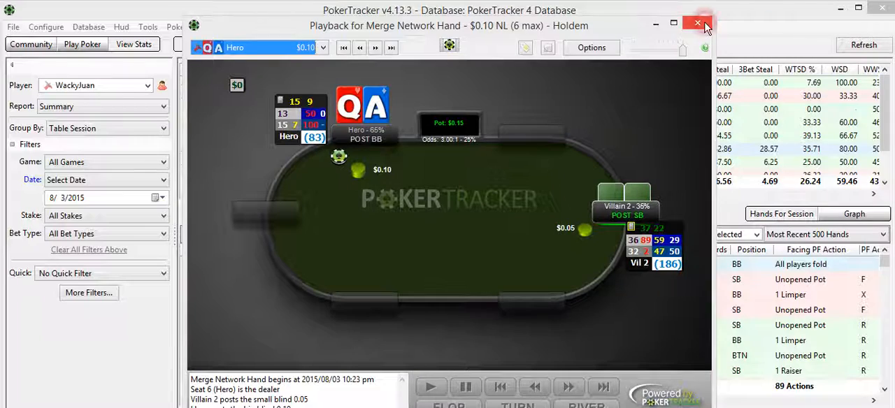
{"action": "left_click", "coordinate": [696, 23]}
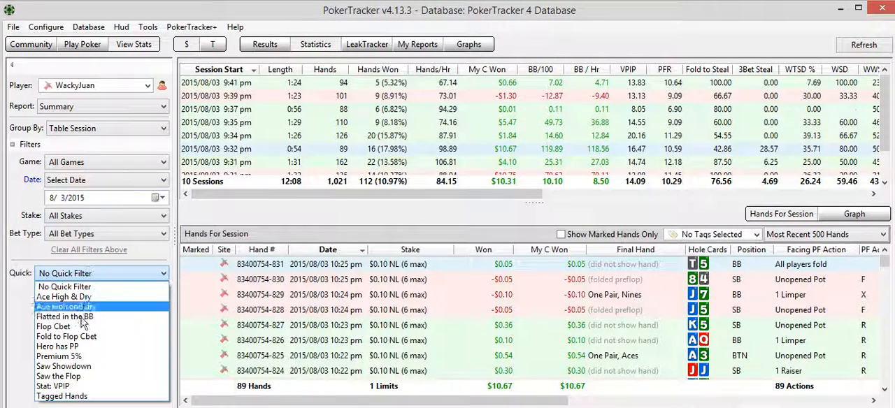
Apply the Stat: VPIP quick filter and scroll the narrowed hand list.
{"action": "left_click", "coordinate": [52, 386]}
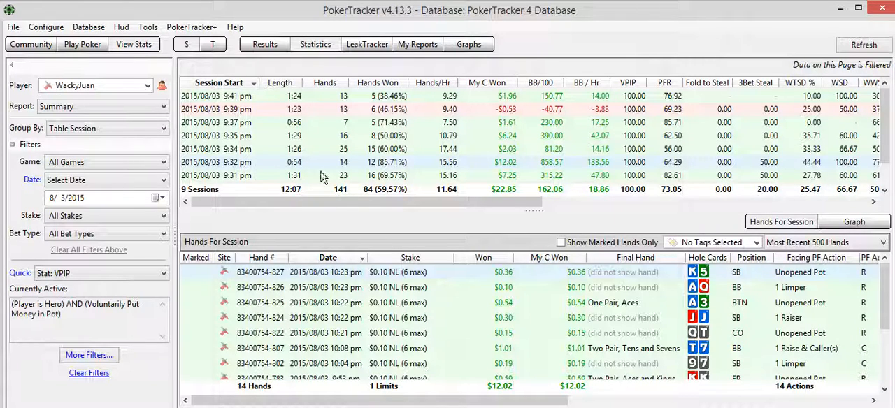
{"action": "mouse_move", "coordinate": [335, 167]}
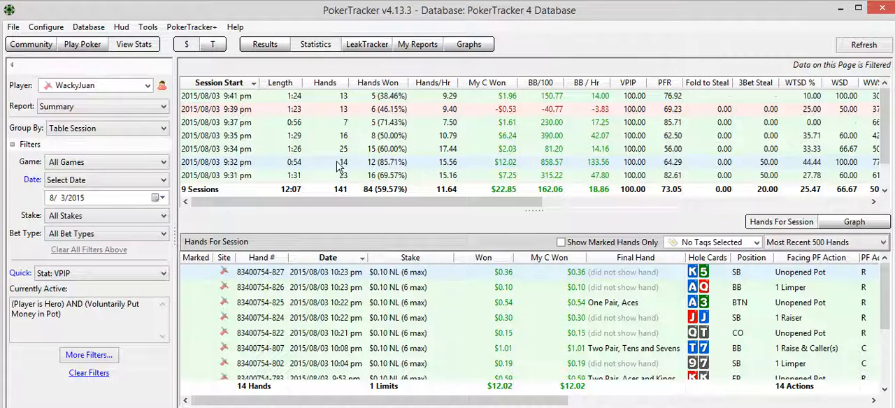
{"action": "mouse_move", "coordinate": [343, 162]}
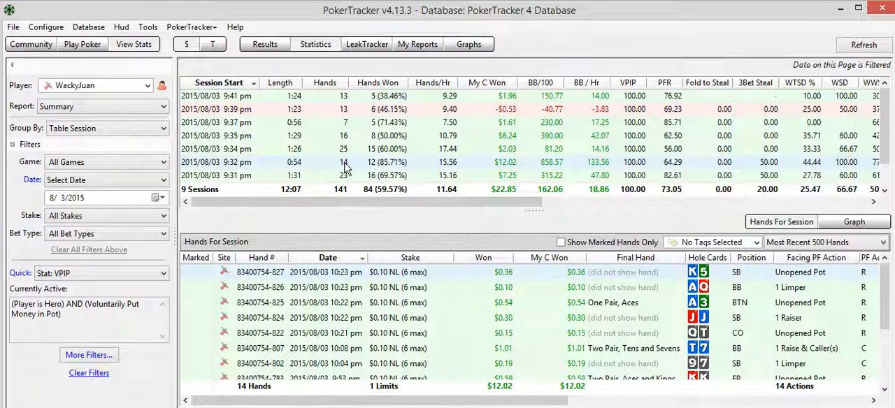
{"action": "mouse_move", "coordinate": [343, 163]}
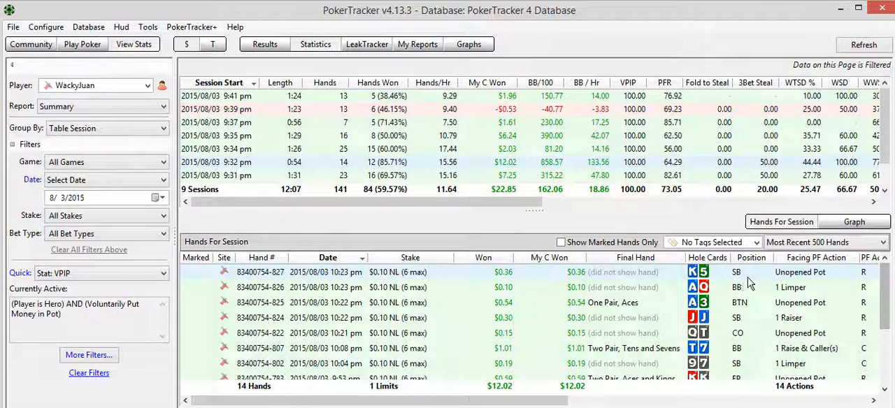
{"action": "mouse_move", "coordinate": [867, 302]}
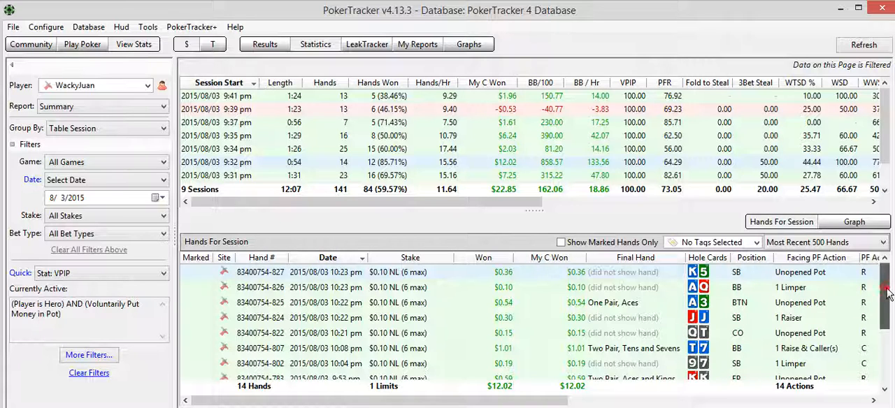
{"action": "scroll", "scroll_direction": "down", "scroll_amount": 3}
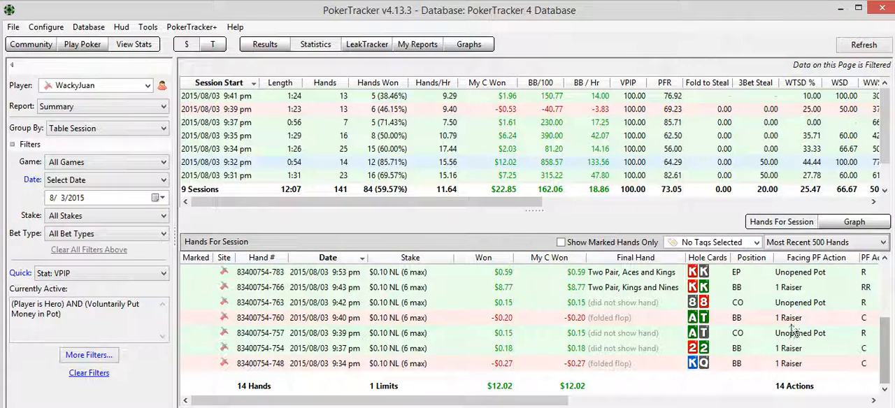
Bring up the actions menu for the K-5 hand to replay it.
{"action": "right_click", "coordinate": [790, 333]}
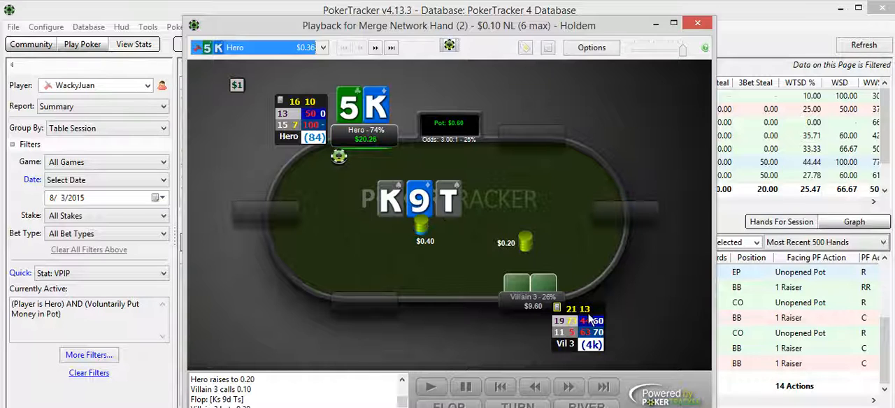
{"action": "mouse_move", "coordinate": [587, 322]}
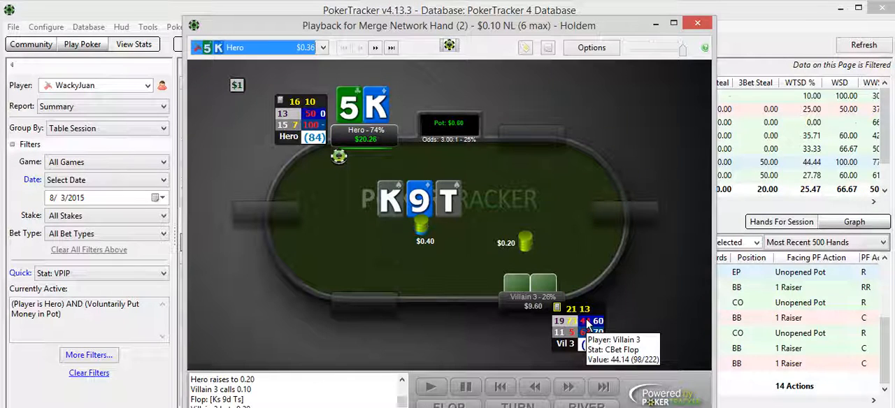
{"action": "mouse_move", "coordinate": [587, 328]}
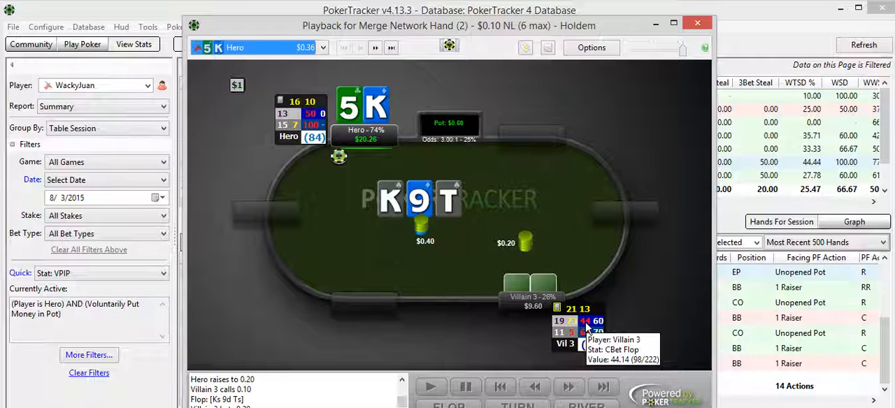
{"action": "mouse_move", "coordinate": [475, 267]}
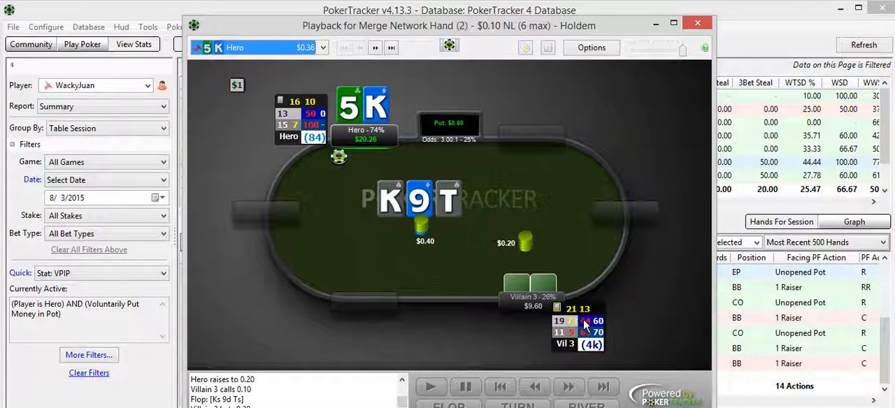
{"action": "mouse_move", "coordinate": [586, 330]}
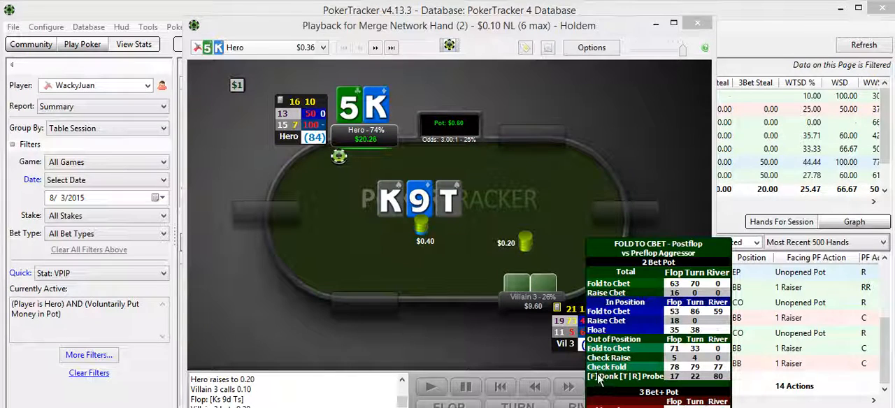
{"action": "mouse_move", "coordinate": [678, 381]}
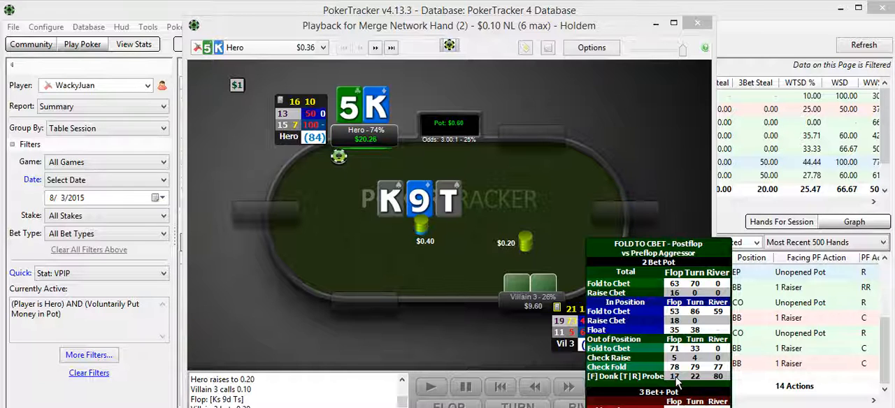
{"action": "mouse_move", "coordinate": [454, 210]}
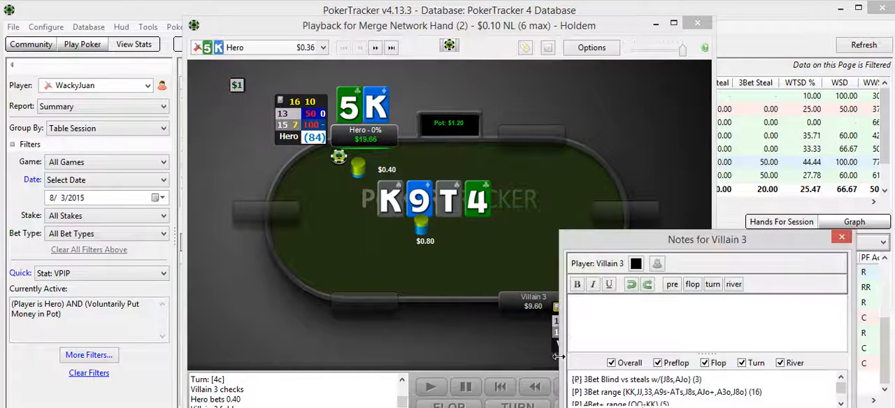
Enter the note text "cap of donk bluff KT9 and c/f turn" and save it on Villain 3.
{"action": "type", "text": "cap of c"}
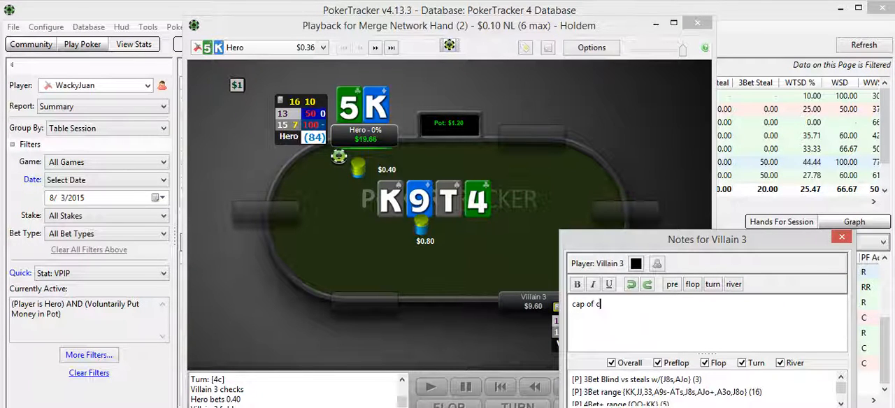
{"action": "type", "text": "donk"}
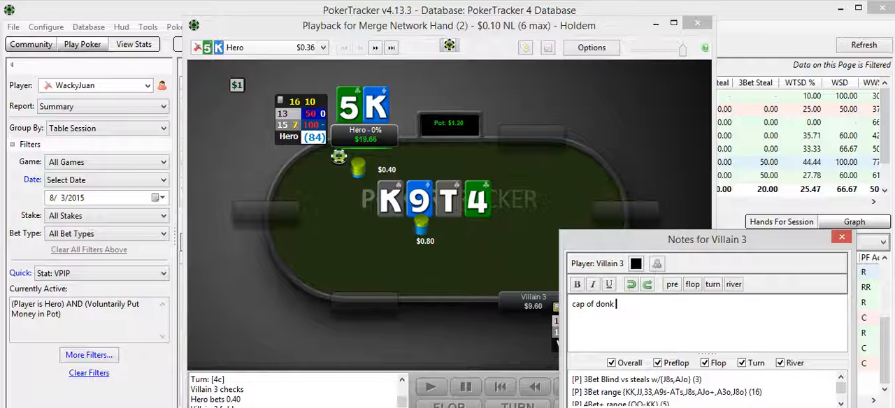
{"action": "type", "text": "bluff K"}
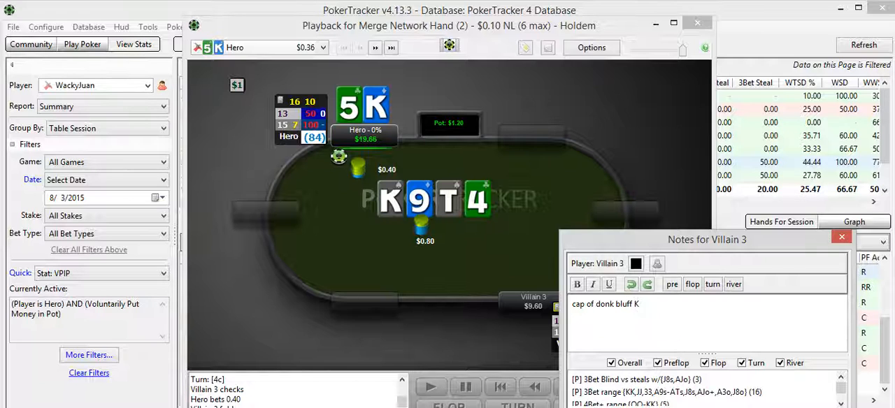
{"action": "type", "text": "T"}
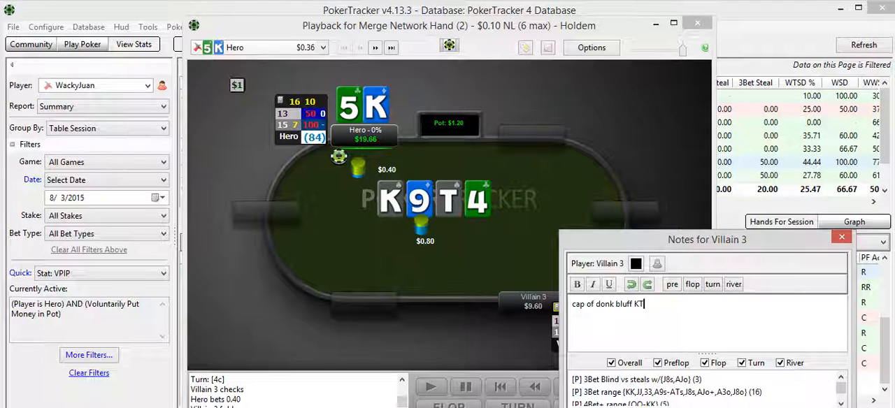
{"action": "type", "text": "9"}
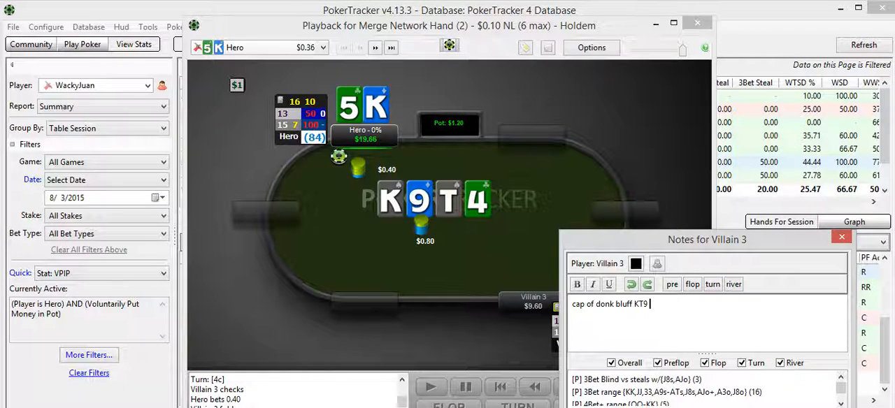
{"action": "type", "text": "and c/"}
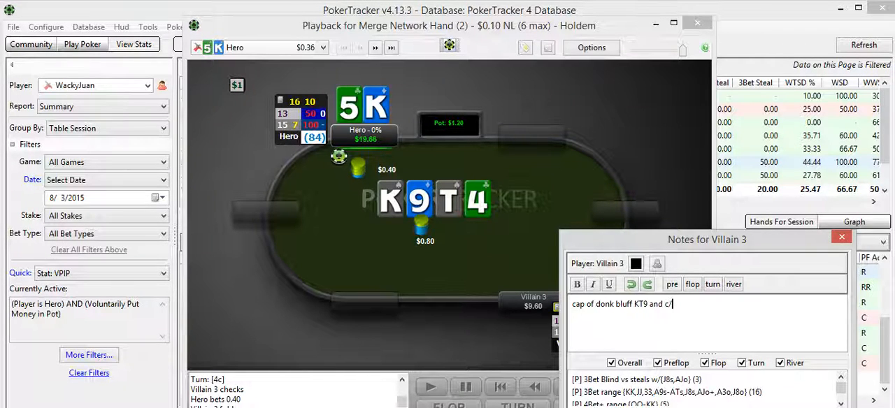
{"action": "type", "text": "f turn"}
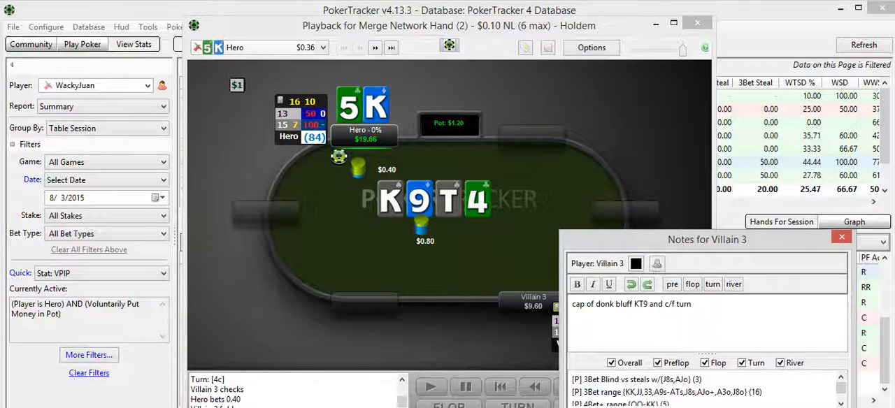
{"action": "left_click", "coordinate": [842, 236]}
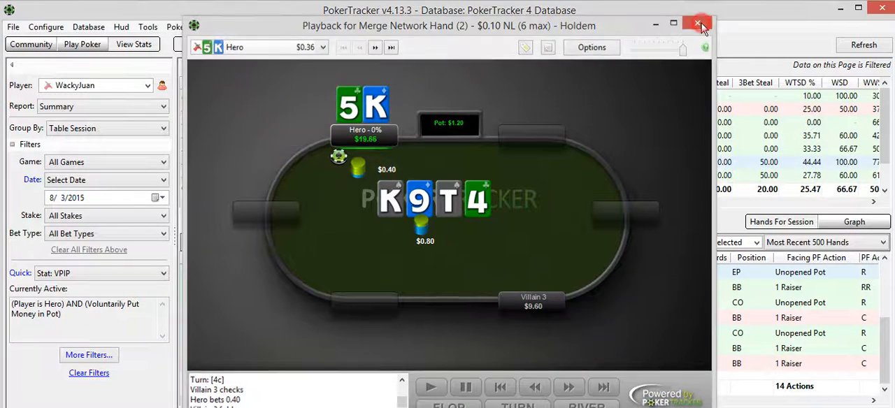
{"action": "left_click", "coordinate": [699, 23]}
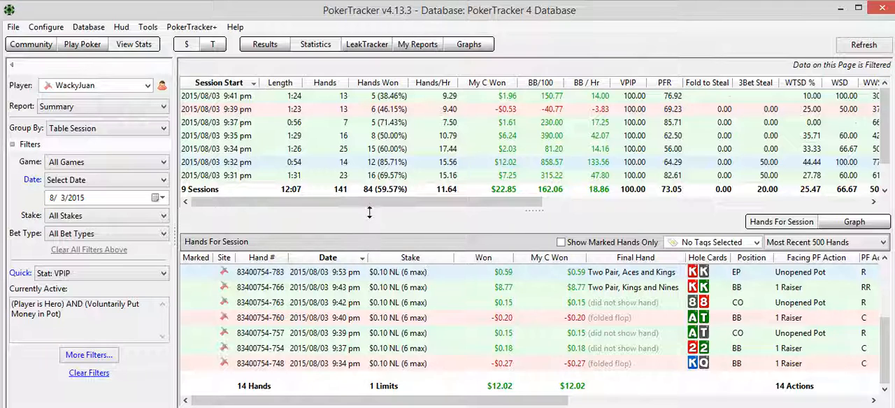
{"action": "mouse_move", "coordinate": [636, 302]}
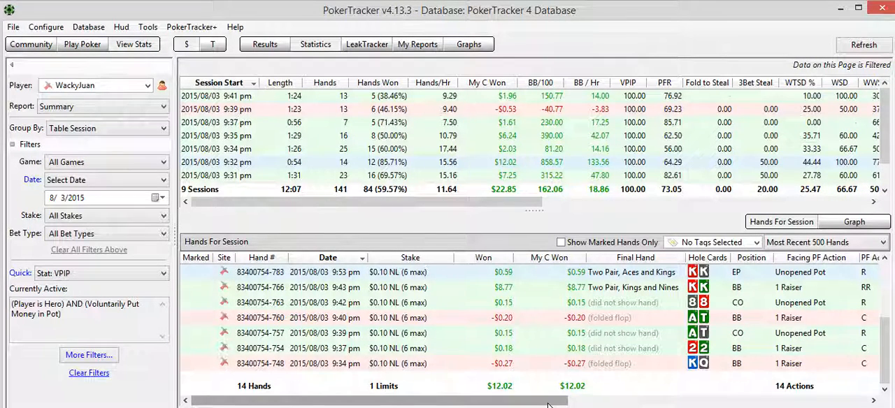
{"action": "scroll", "scroll_direction": "right", "scroll_amount": 3}
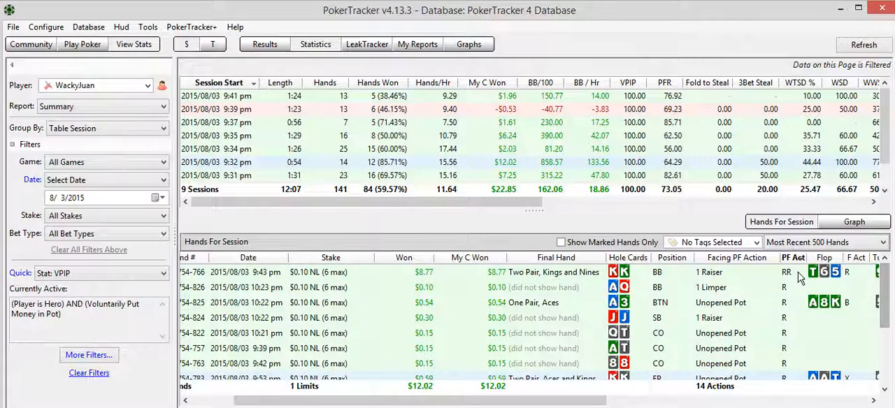
{"action": "mouse_move", "coordinate": [273, 128]}
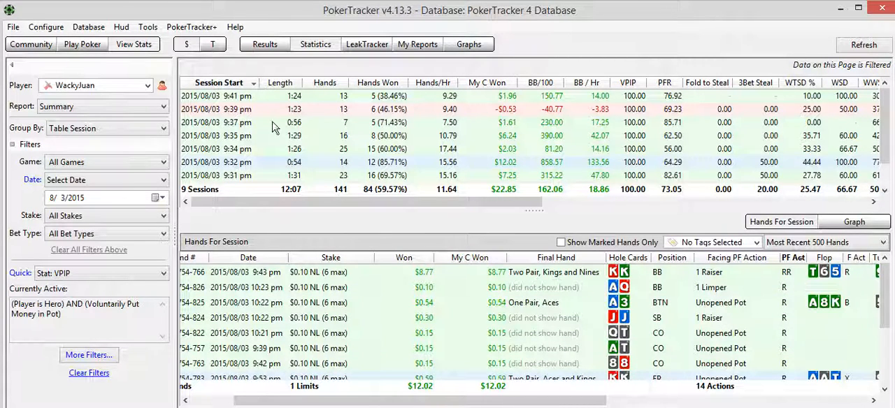
{"action": "mouse_move", "coordinate": [790, 279]}
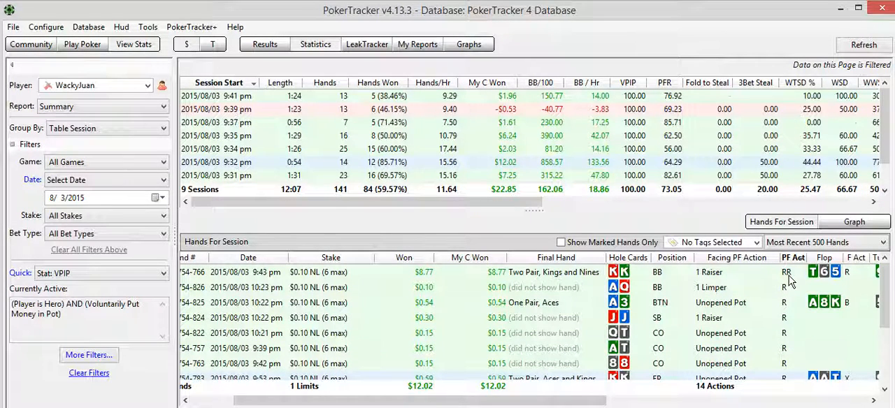
{"action": "mouse_move", "coordinate": [795, 342]}
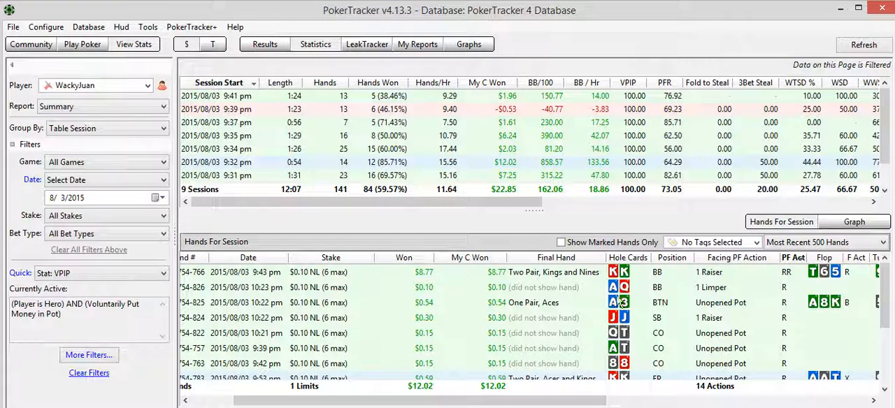
{"action": "mouse_move", "coordinate": [888, 302]}
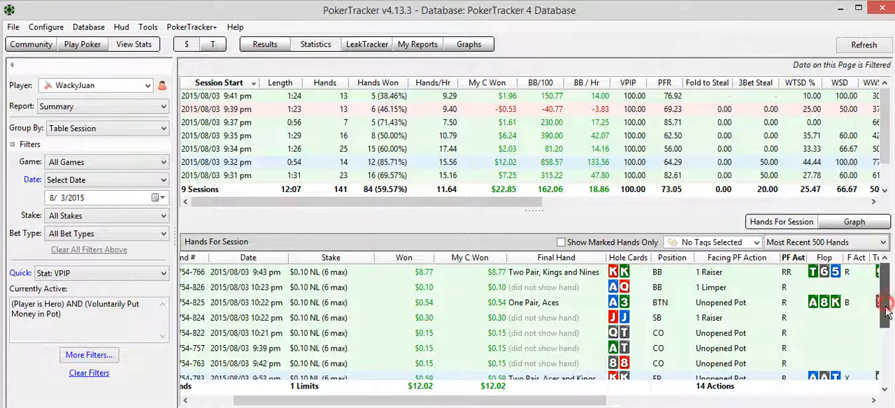
{"action": "scroll", "scroll_direction": "down", "scroll_amount": 3}
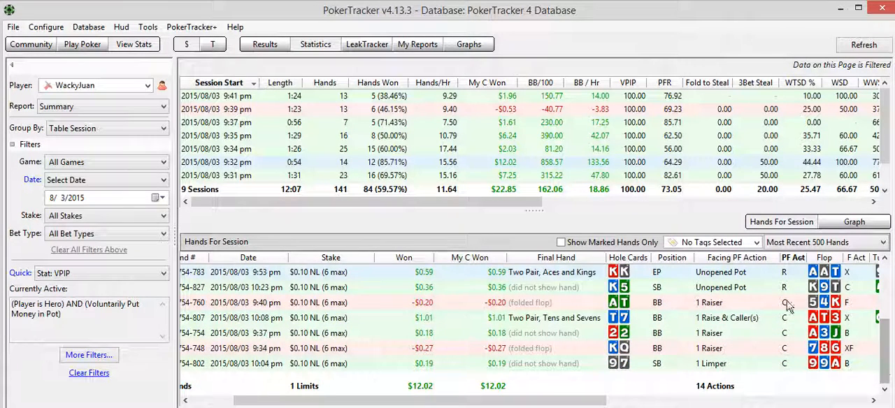
{"action": "mouse_move", "coordinate": [678, 316]}
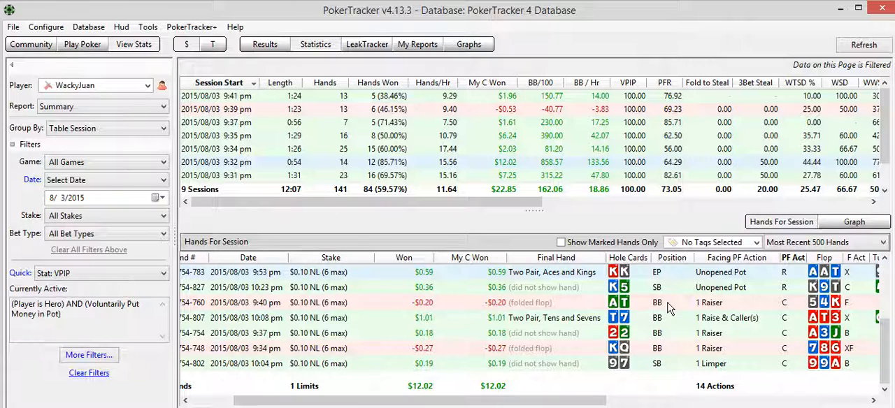
{"action": "mouse_move", "coordinate": [632, 332]}
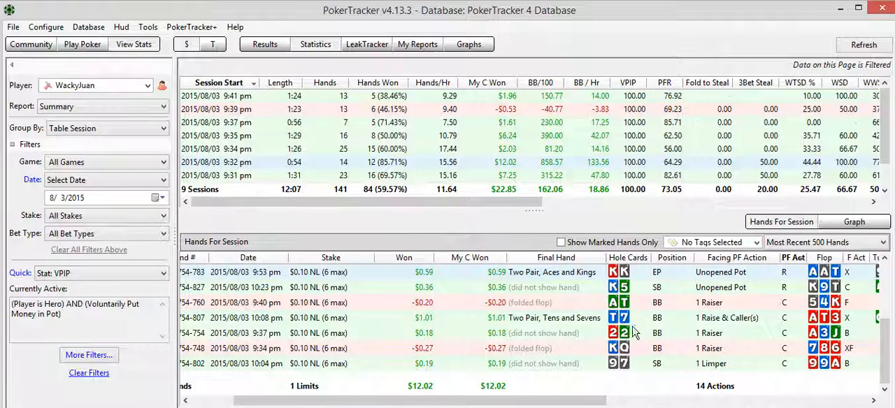
{"action": "mouse_move", "coordinate": [632, 371]}
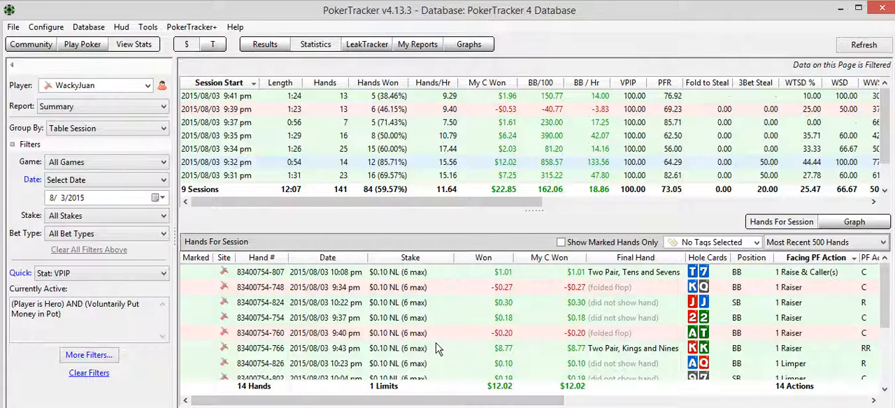
{"action": "mouse_move", "coordinate": [418, 310]}
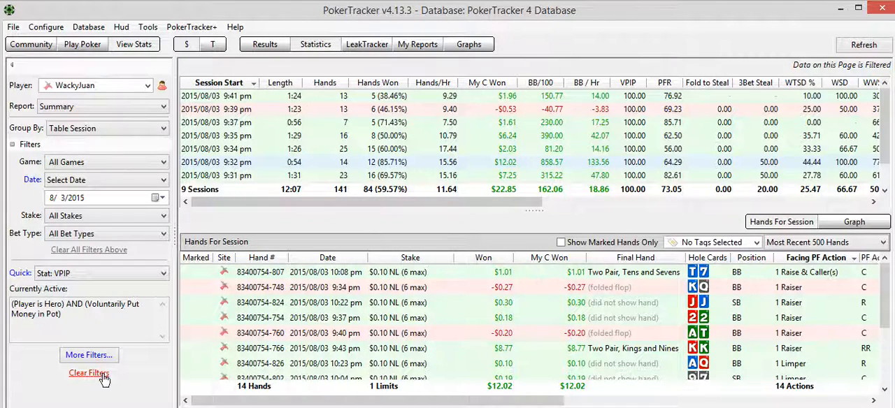
Clear all active filters, restoring 10 sessions and 1,021 hands.
{"action": "left_click", "coordinate": [90, 372]}
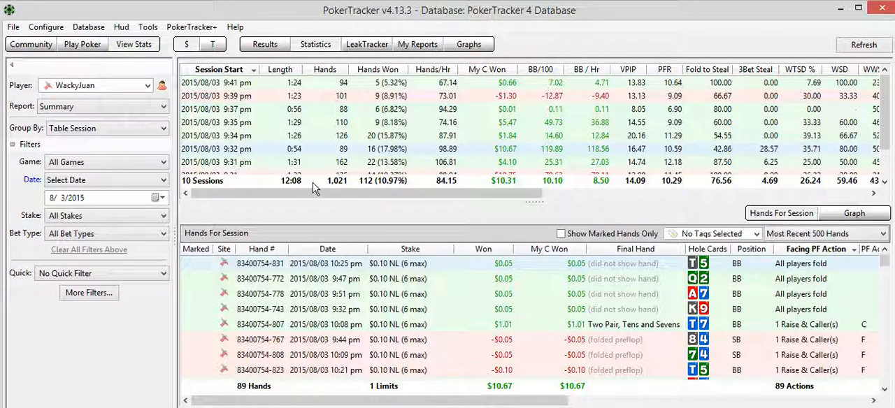
{"action": "mouse_move", "coordinate": [273, 126]}
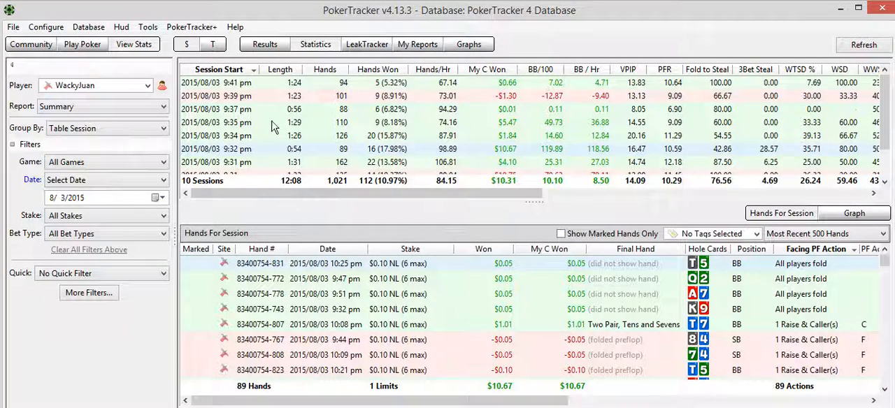
{"action": "mouse_move", "coordinate": [520, 101]}
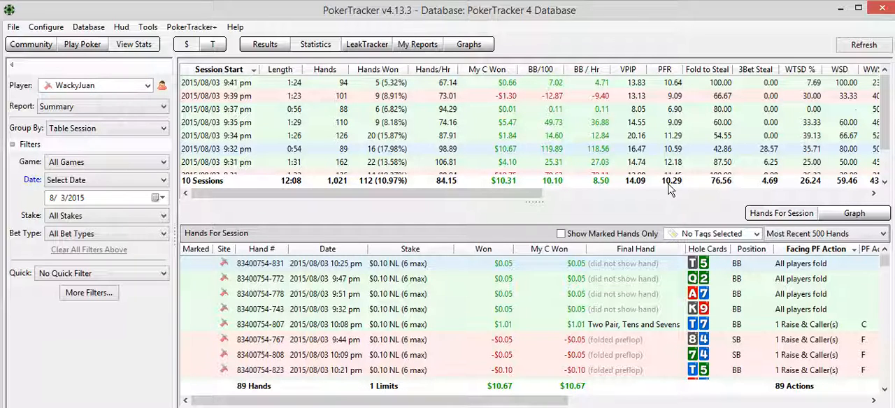
{"action": "mouse_move", "coordinate": [660, 191]}
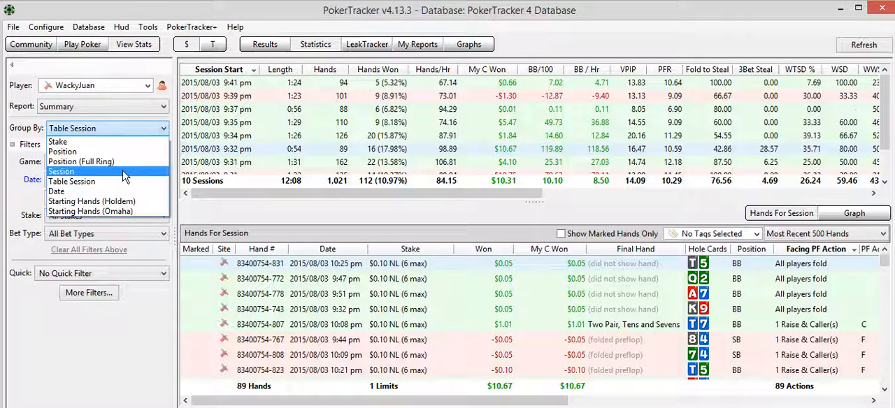
Set Group By to Session and show All Hands so all 1,021 hands are listed.
{"action": "left_click", "coordinate": [62, 170]}
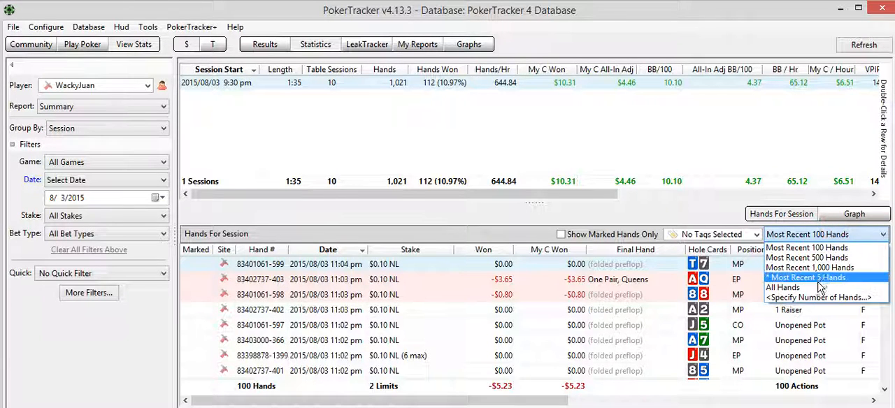
{"action": "left_click", "coordinate": [783, 288]}
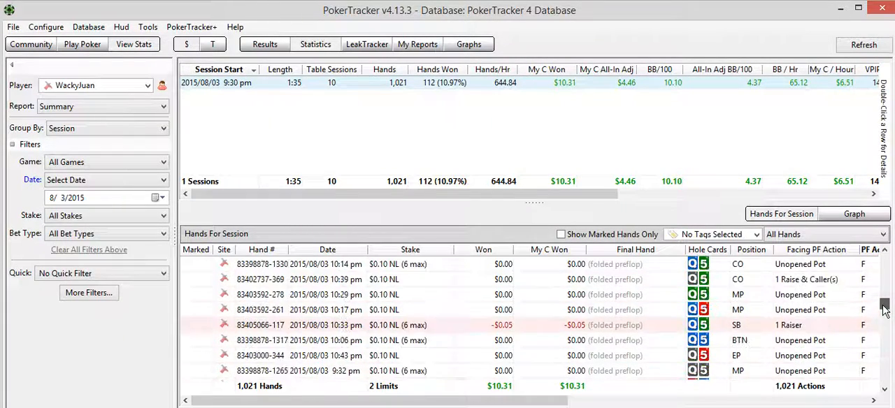
{"action": "scroll", "scroll_direction": "down", "scroll_amount": 3}
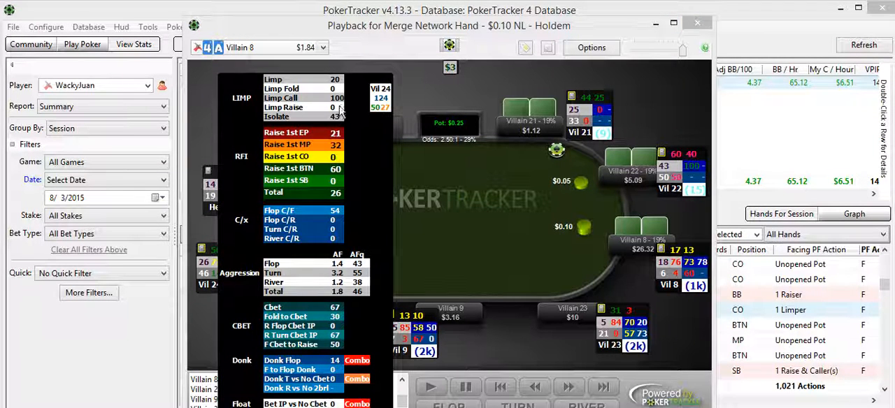
{"action": "mouse_move", "coordinate": [336, 98]}
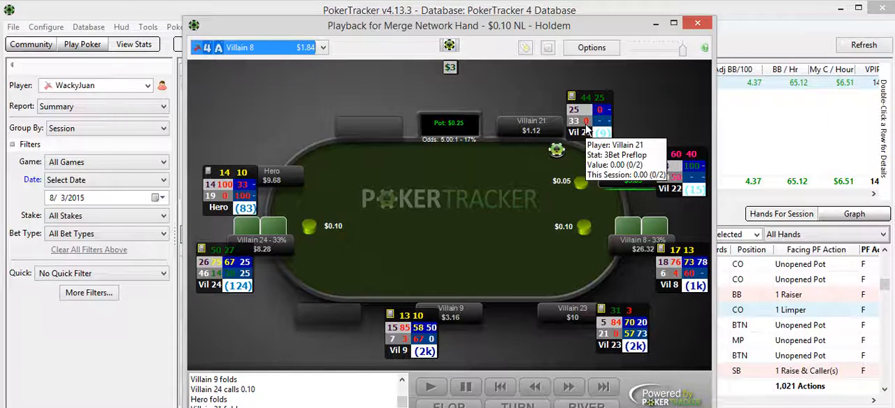
{"action": "mouse_move", "coordinate": [316, 171]}
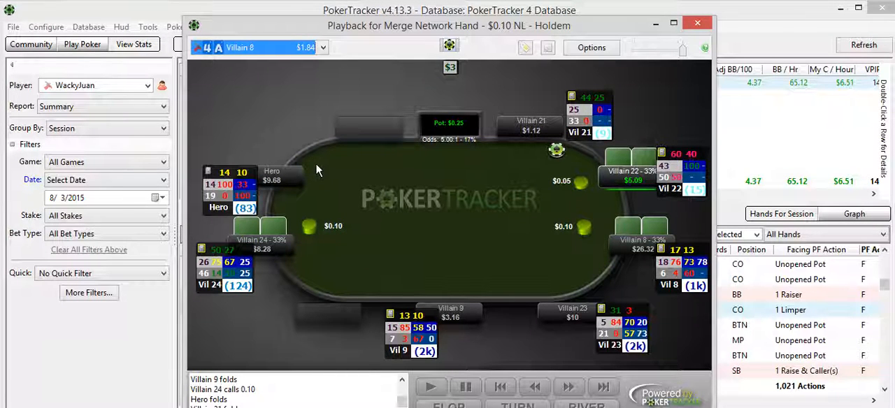
{"action": "mouse_move", "coordinate": [325, 173]}
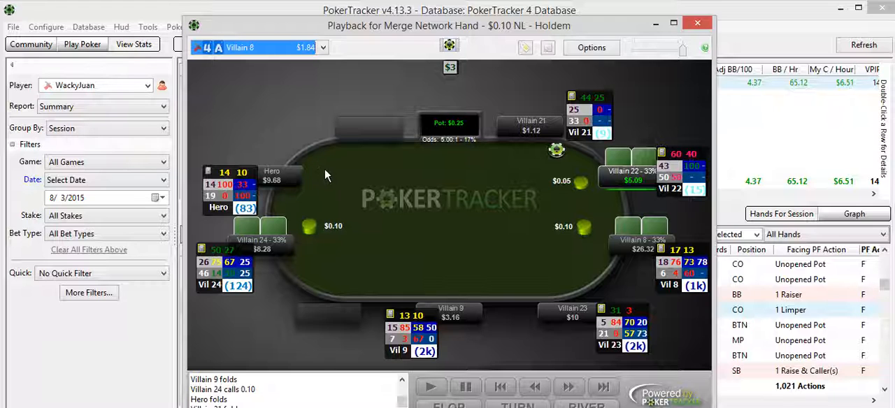
{"action": "mouse_move", "coordinate": [311, 171]}
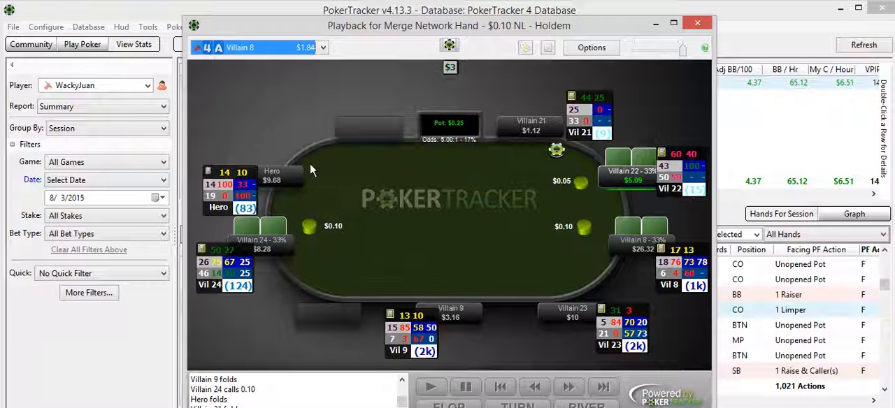
{"action": "mouse_move", "coordinate": [544, 134]}
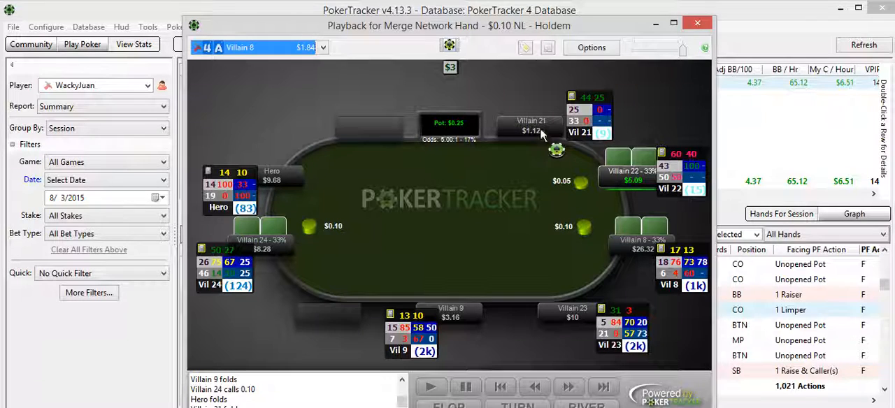
{"action": "mouse_move", "coordinate": [556, 148]}
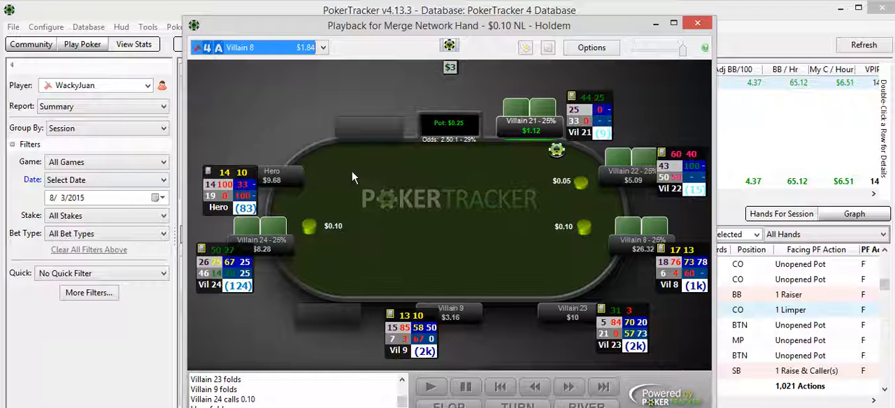
{"action": "mouse_move", "coordinate": [512, 134]}
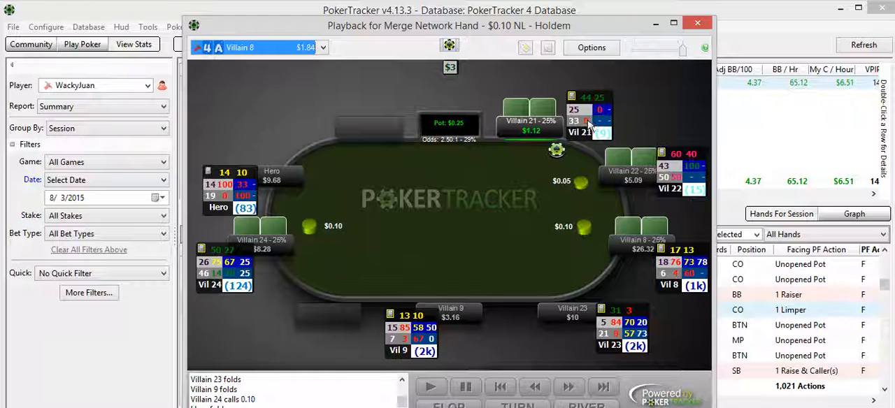
{"action": "mouse_move", "coordinate": [580, 154]}
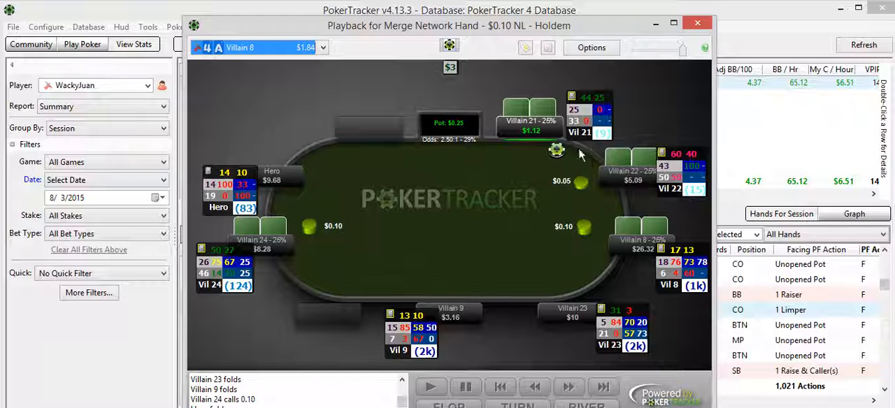
{"action": "mouse_move", "coordinate": [308, 175]}
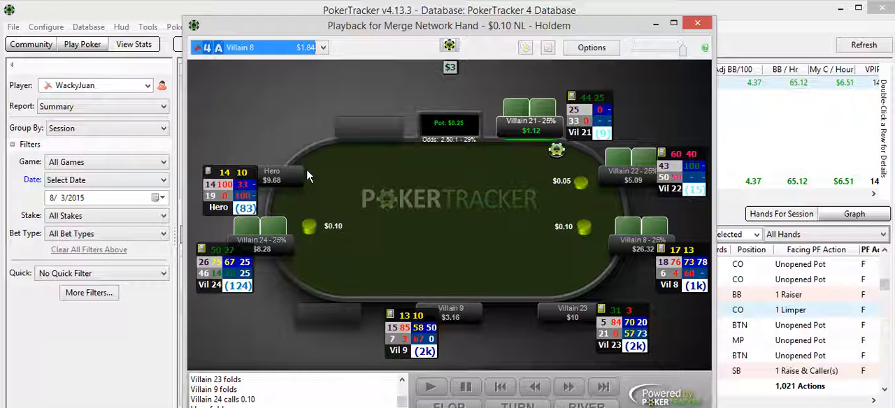
{"action": "mouse_move", "coordinate": [325, 184]}
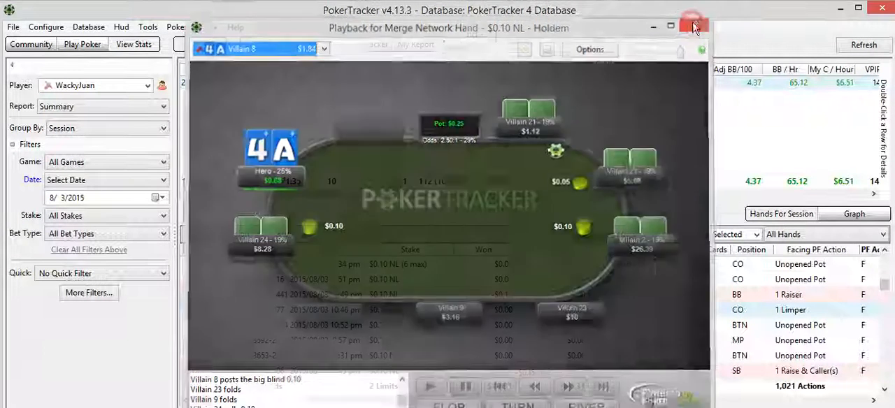
{"action": "left_click", "coordinate": [694, 26]}
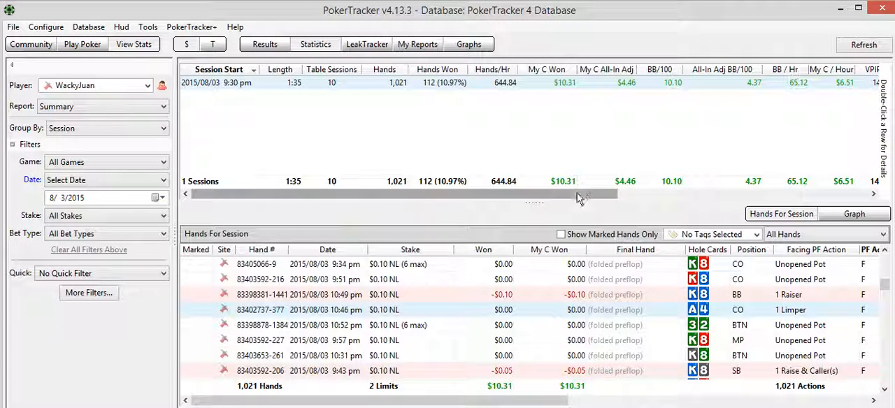